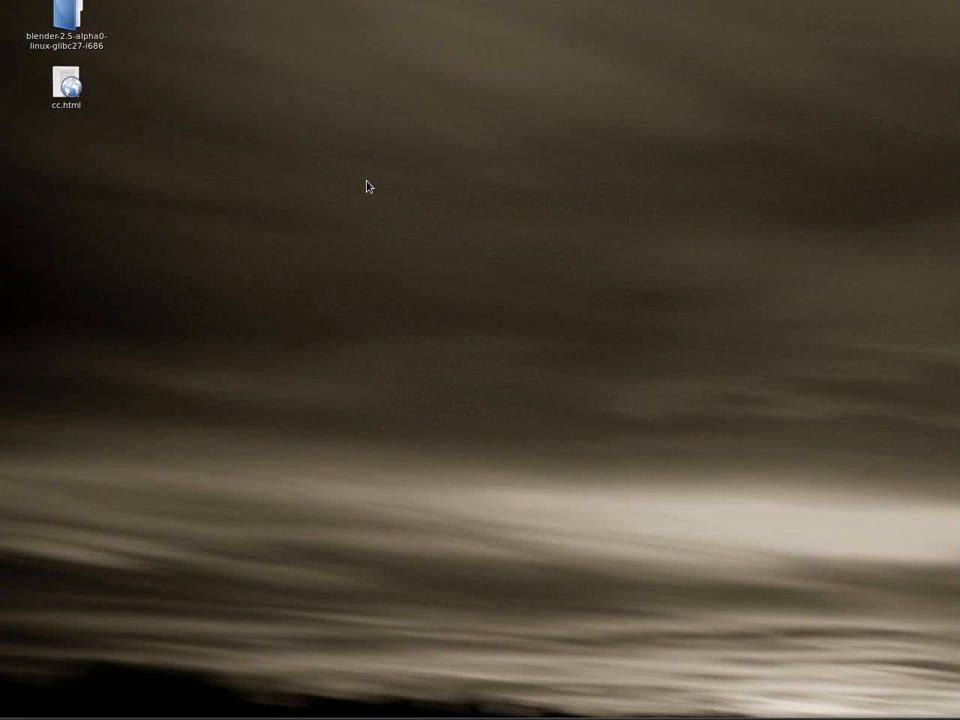
pyautogui.moveTo(237, 96)
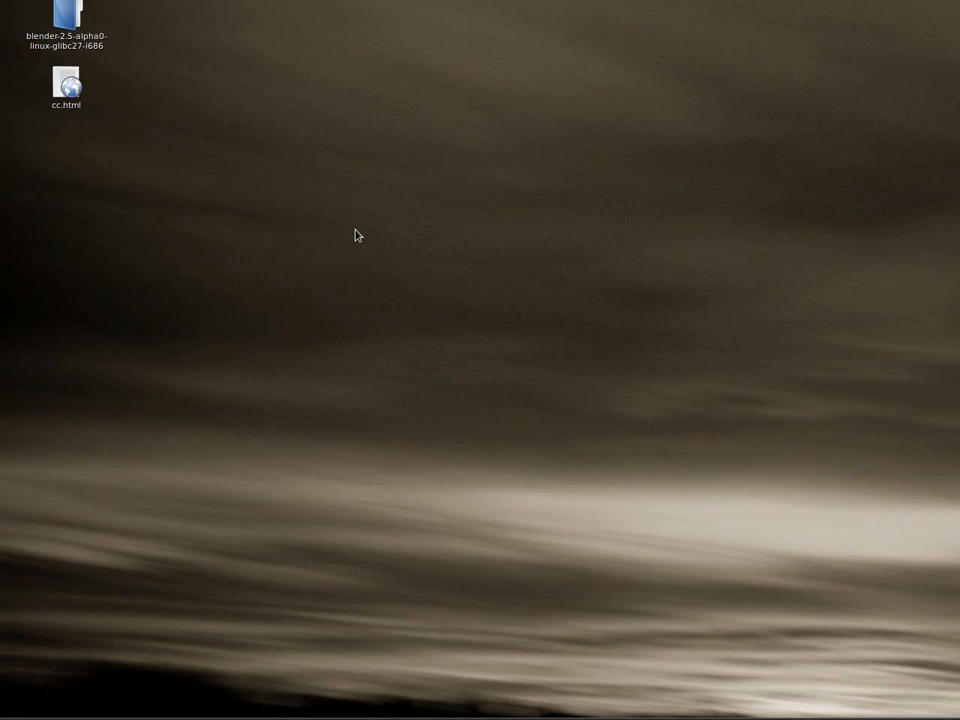
# - Right-click the desktop to reach Change Desktop Background
pyautogui.rightClick(358, 236)
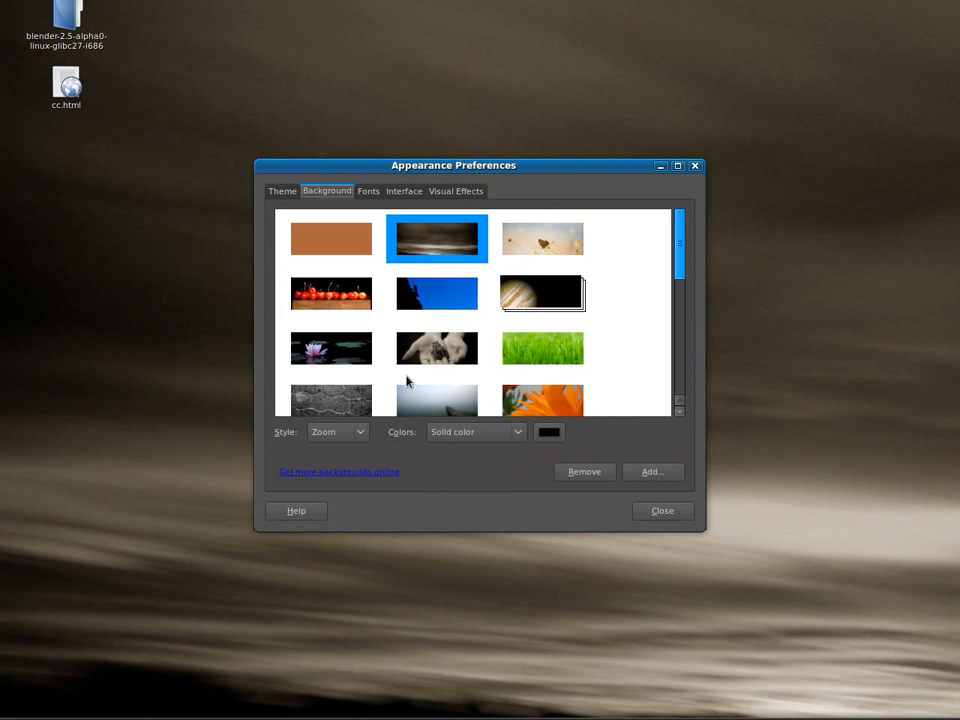
# - Scroll the Background list and follow 'Get more backgrounds online'
pyautogui.scroll(-3)
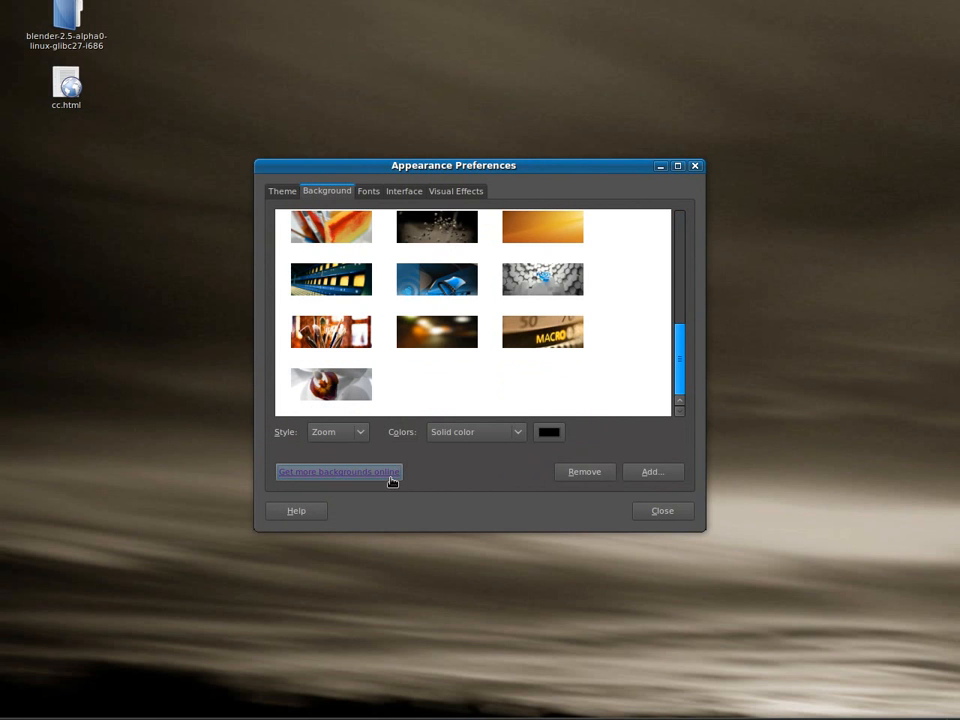
pyautogui.moveTo(390, 475)
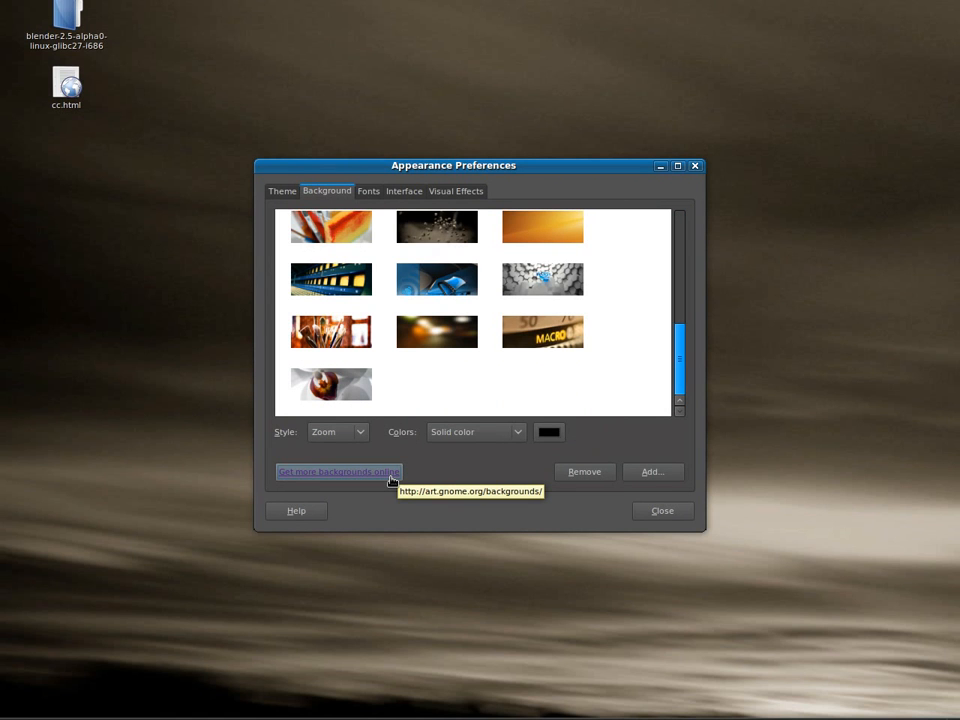
pyautogui.click(338, 471)
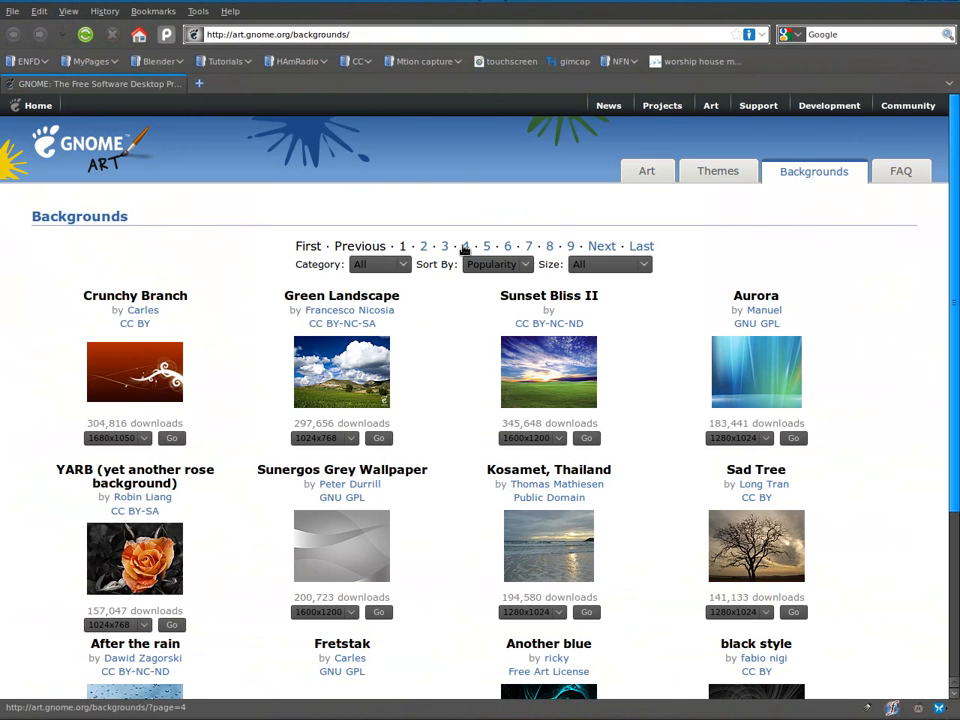
# - Go to page 4 of the GNOME Art backgrounds gallery
pyautogui.click(465, 246)
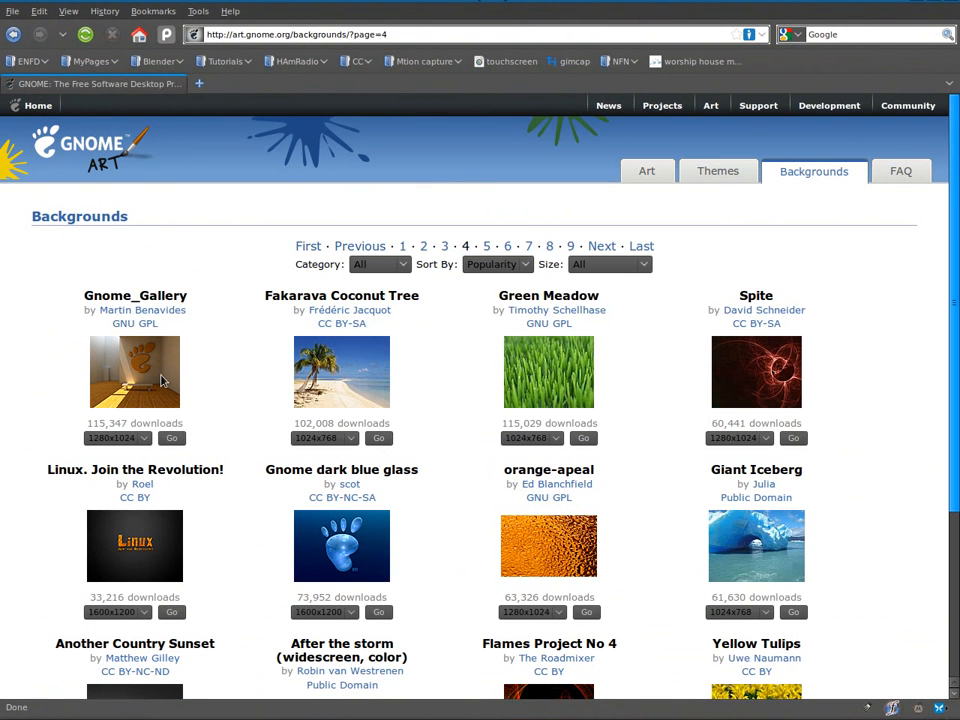
pyautogui.moveTo(54, 281)
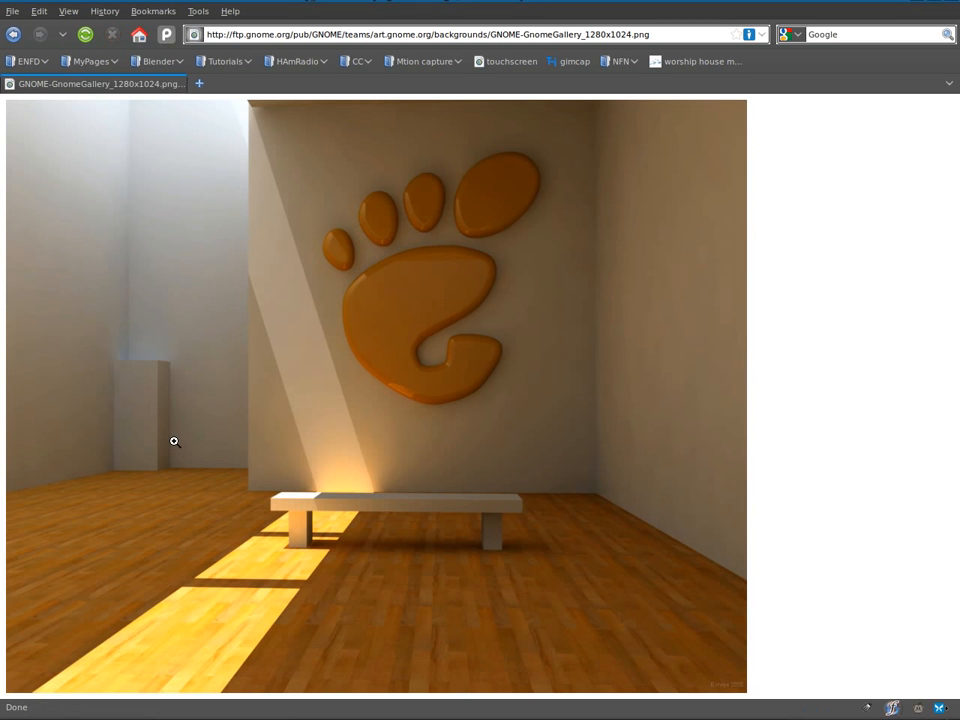
pyautogui.moveTo(242, 366)
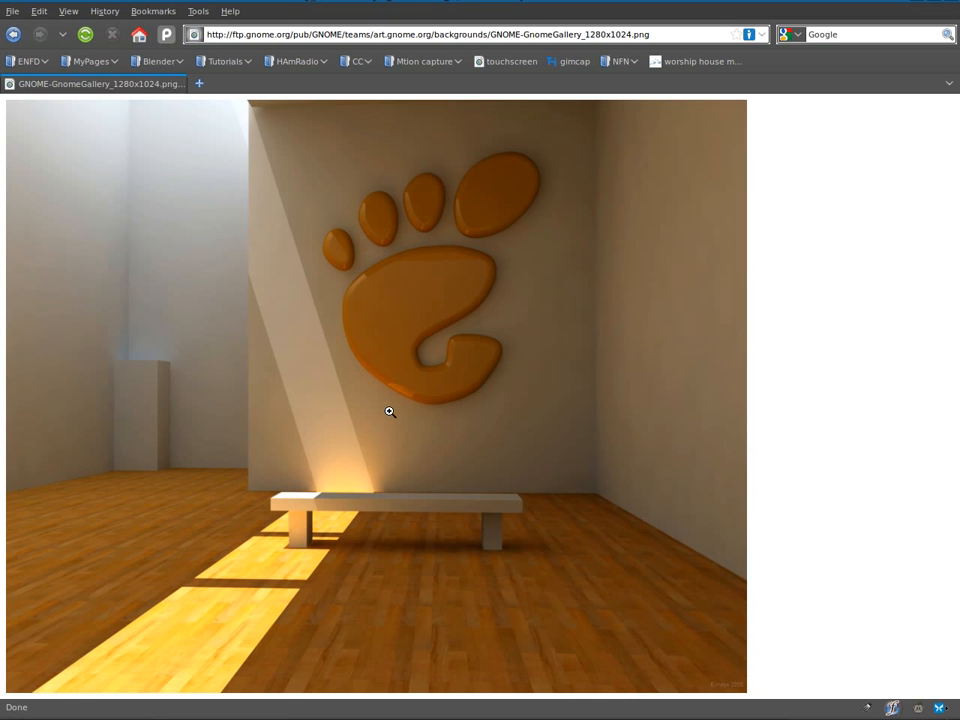
pyautogui.moveTo(246, 153)
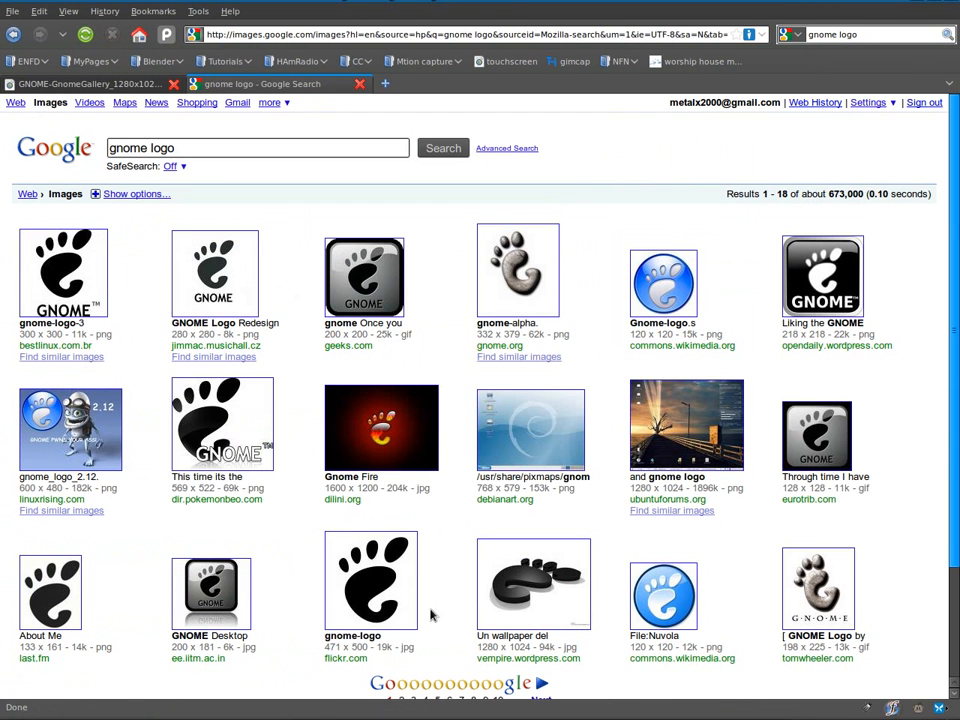
# - Open the flickr black GNOME foot result and view it at full size
pyautogui.click(371, 580)
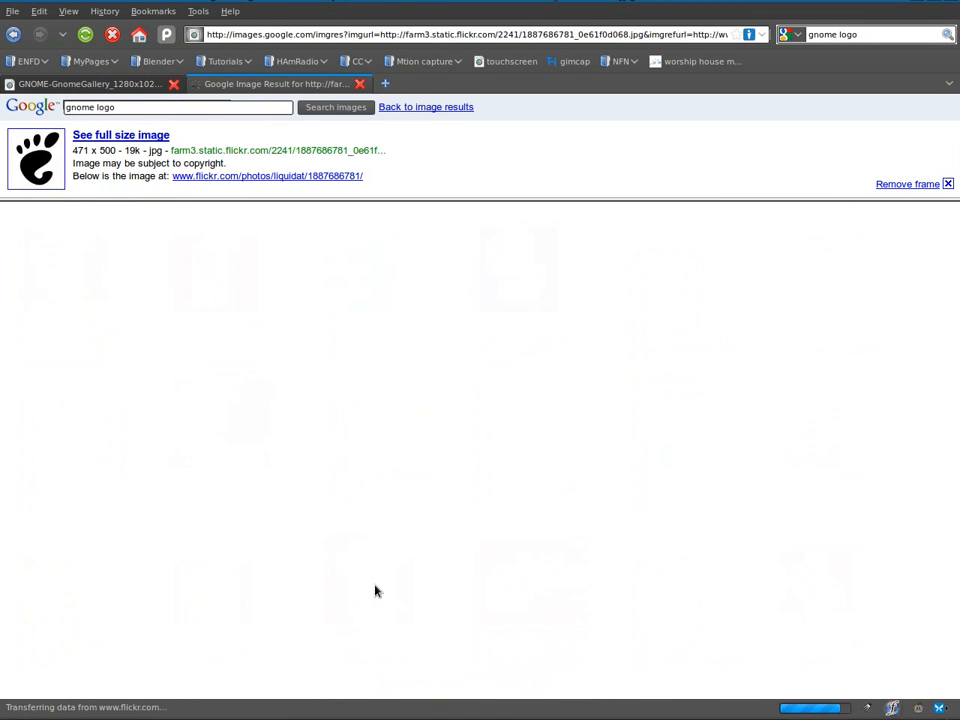
pyautogui.click(121, 135)
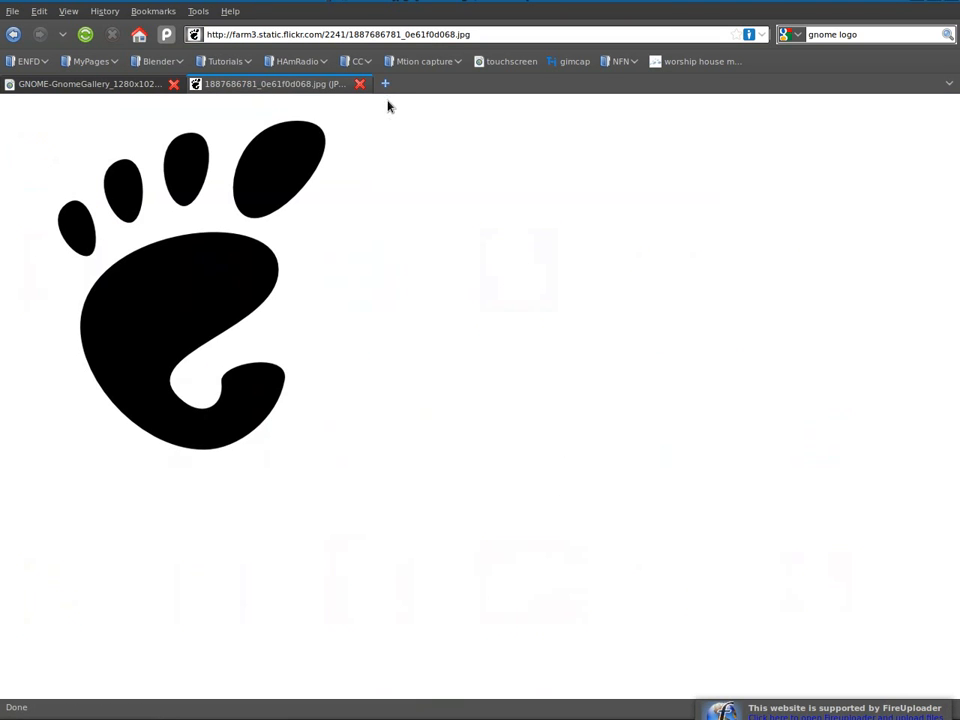
pyautogui.click(385, 83)
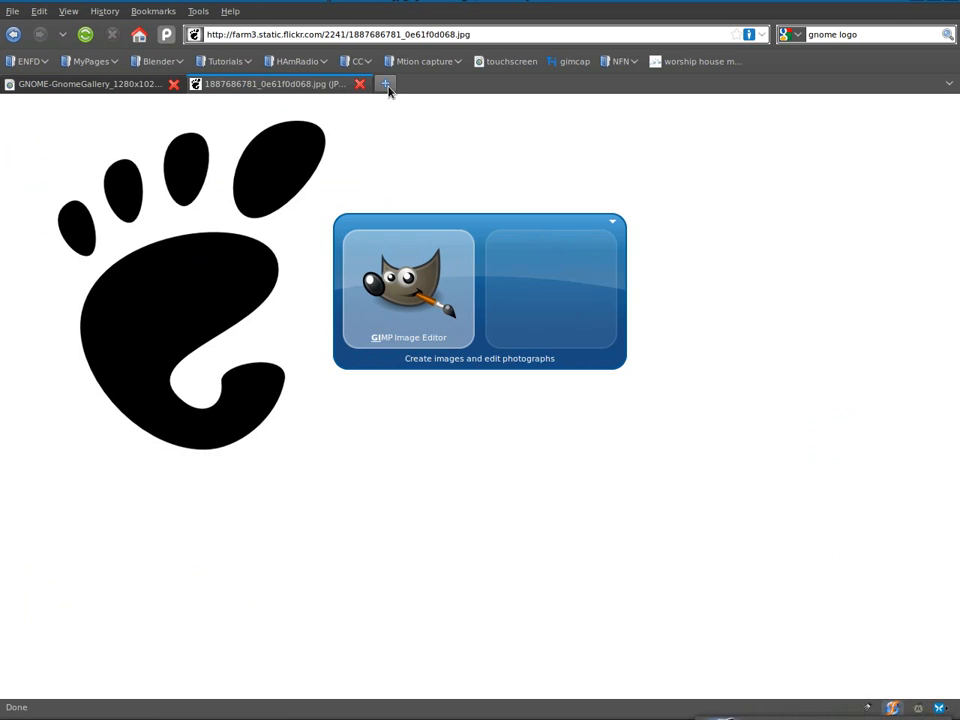
# - Search images for wood floor, open the light texture full size, copy its address
pyautogui.click(408, 285)
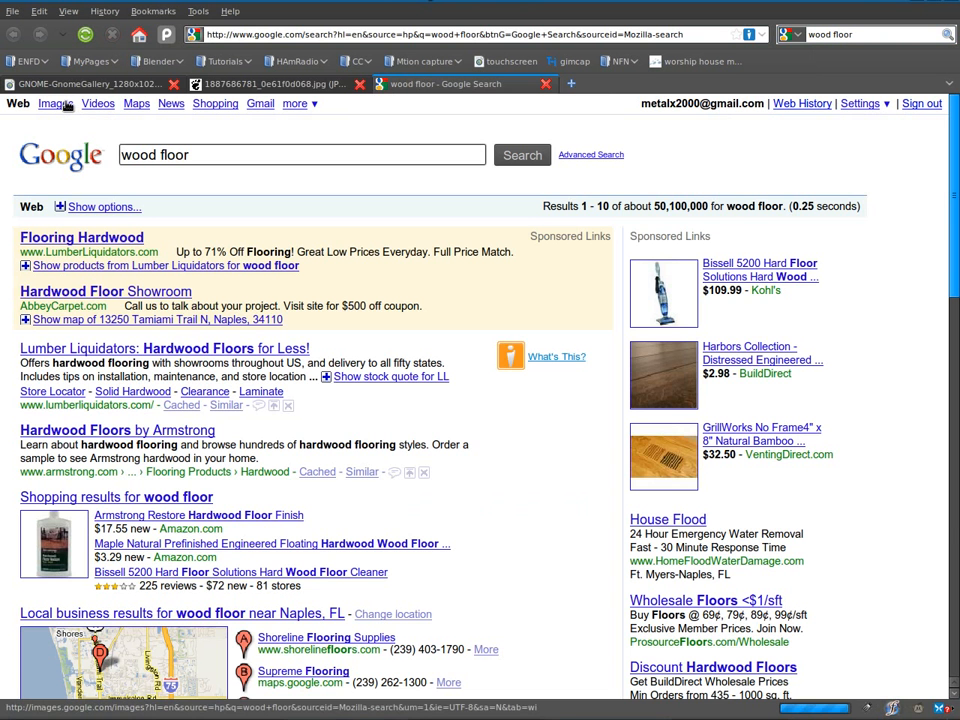
pyautogui.click(58, 104)
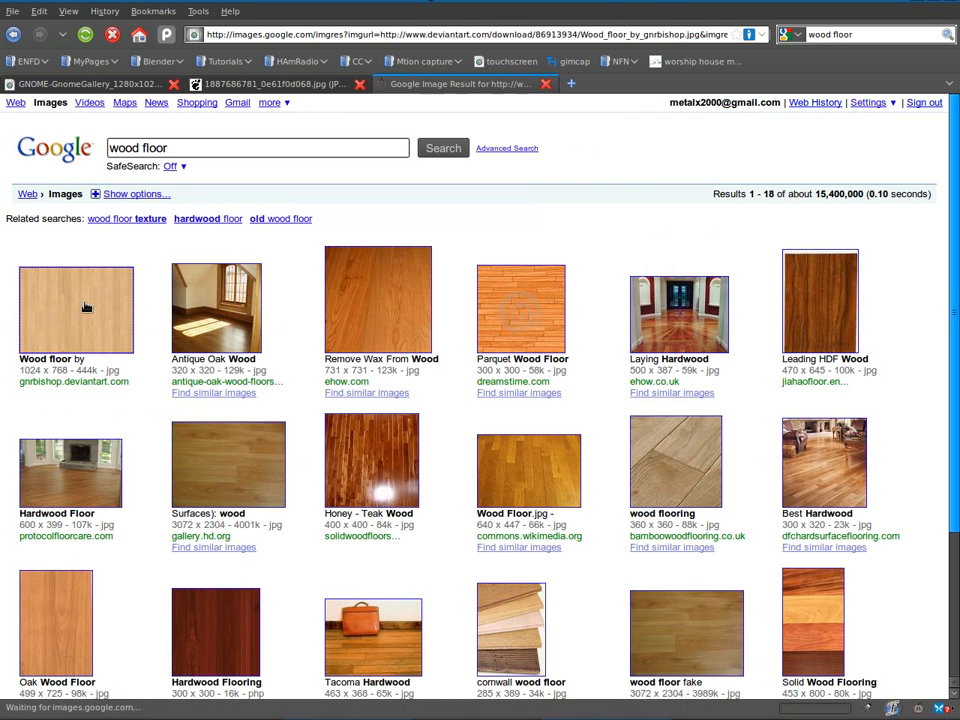
pyautogui.click(76, 309)
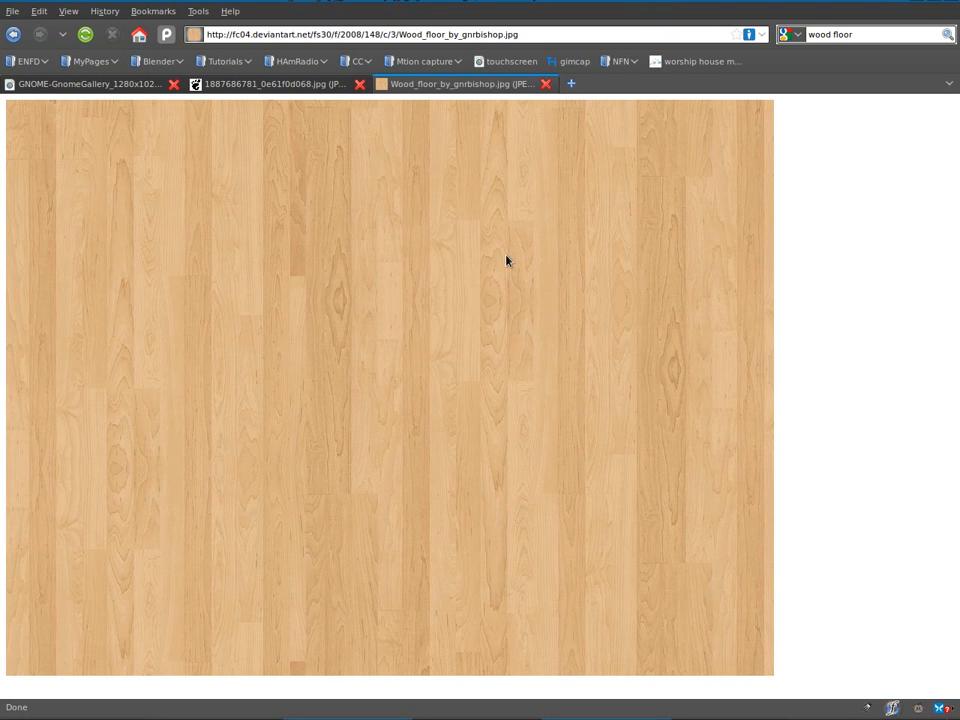
pyautogui.moveTo(518, 710)
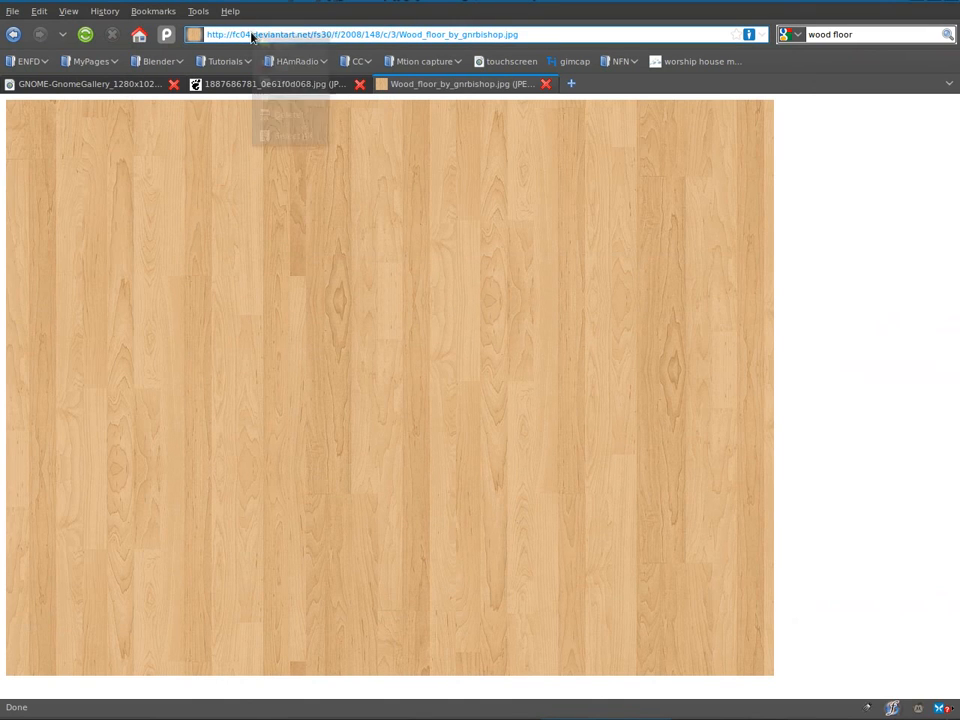
pyautogui.rightClick(300, 34)
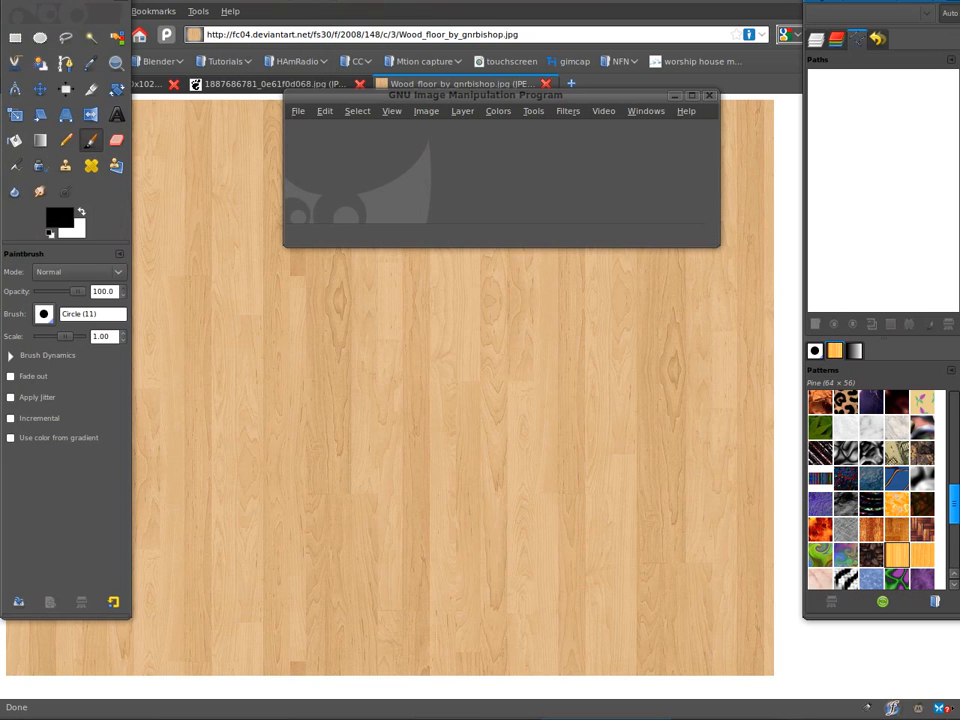
# - Open the wood texture and flickr logo URLs via GIMP's Open Location
pyautogui.click(298, 111)
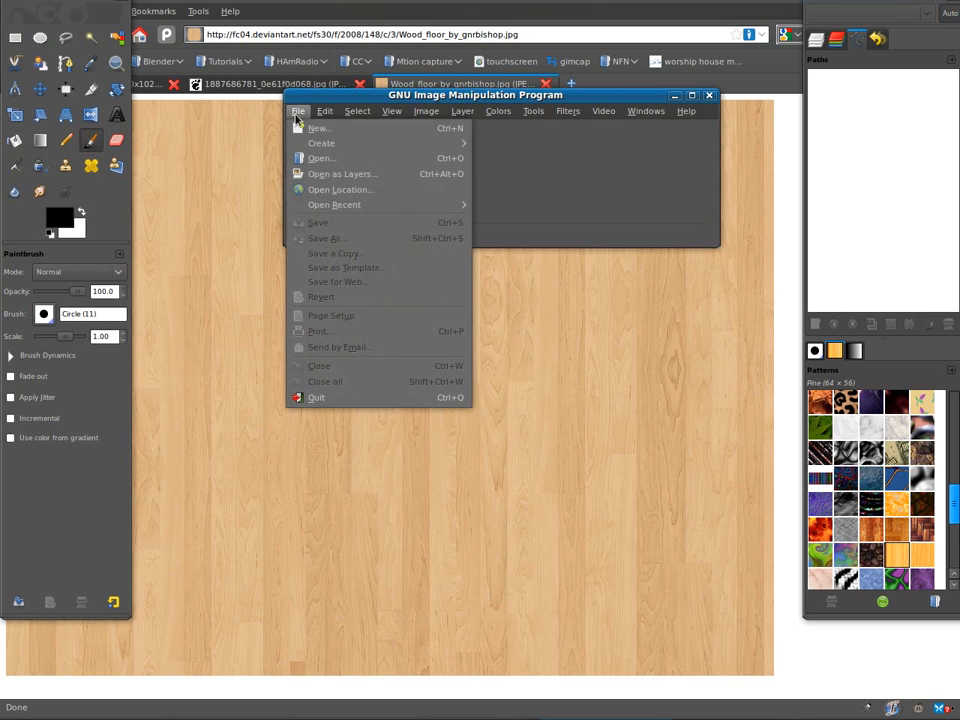
pyautogui.click(340, 189)
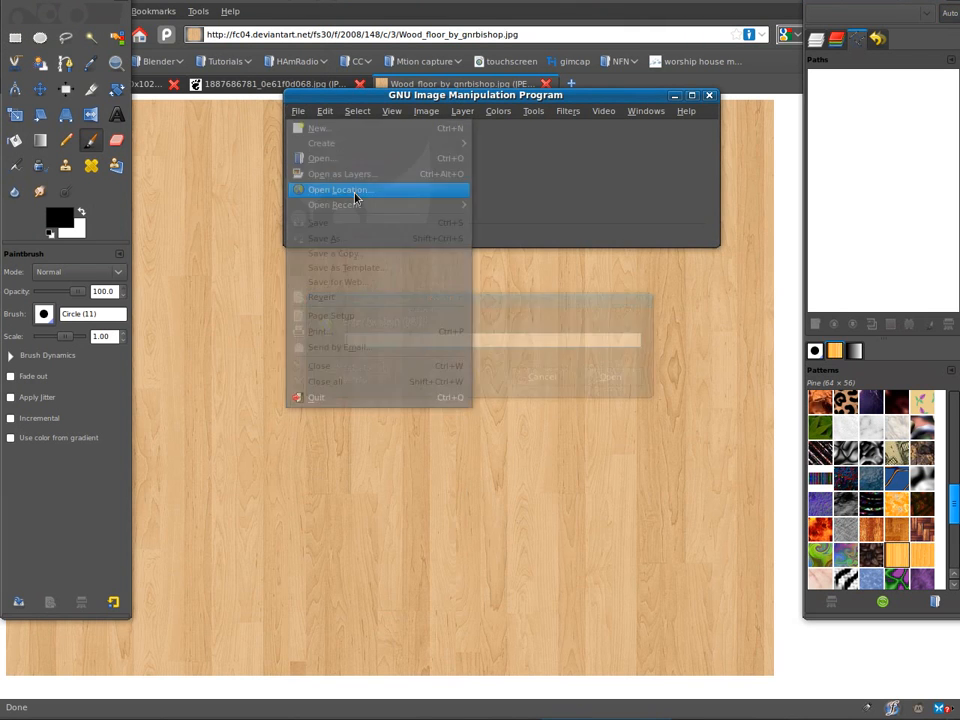
pyautogui.click(340, 190)
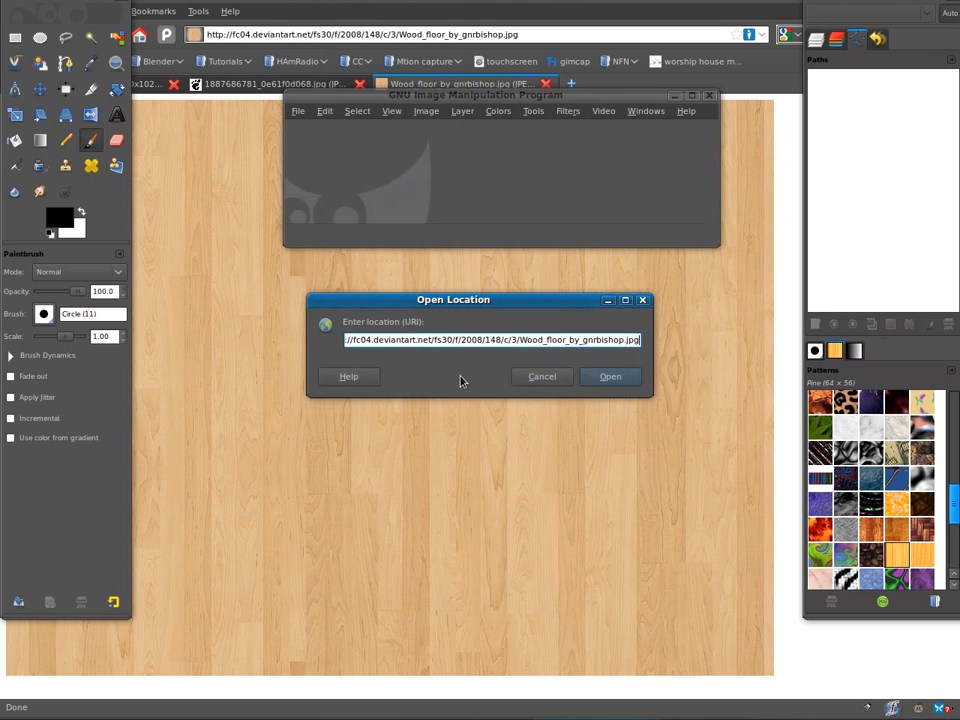
pyautogui.click(610, 376)
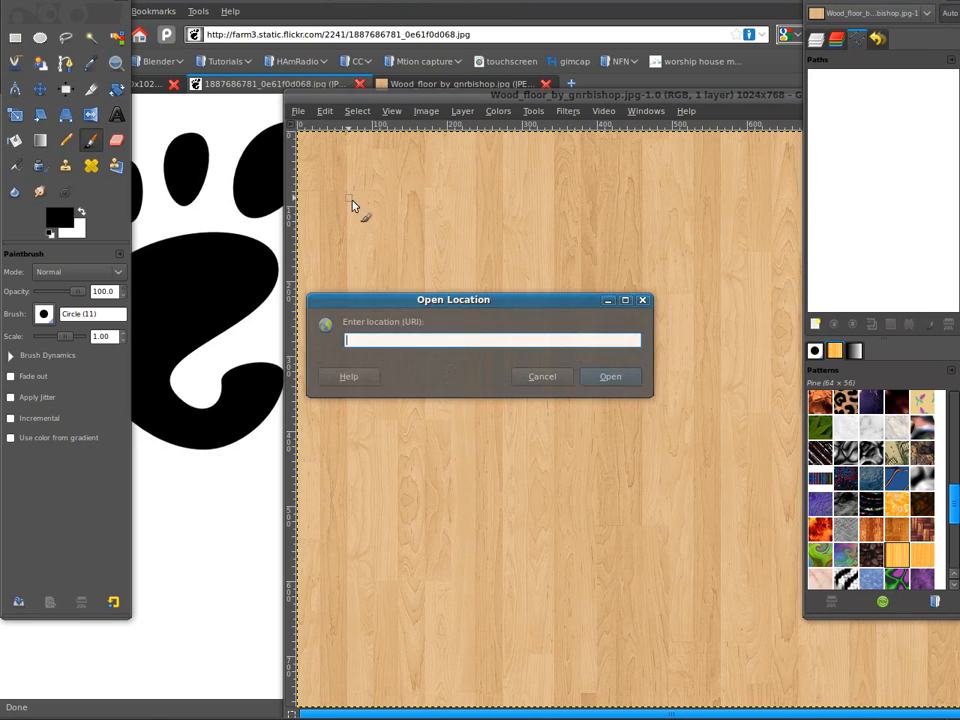
pyautogui.write('http://farm3.static.flickr.com/2241/1887686781_0e61f0d068.jpg')
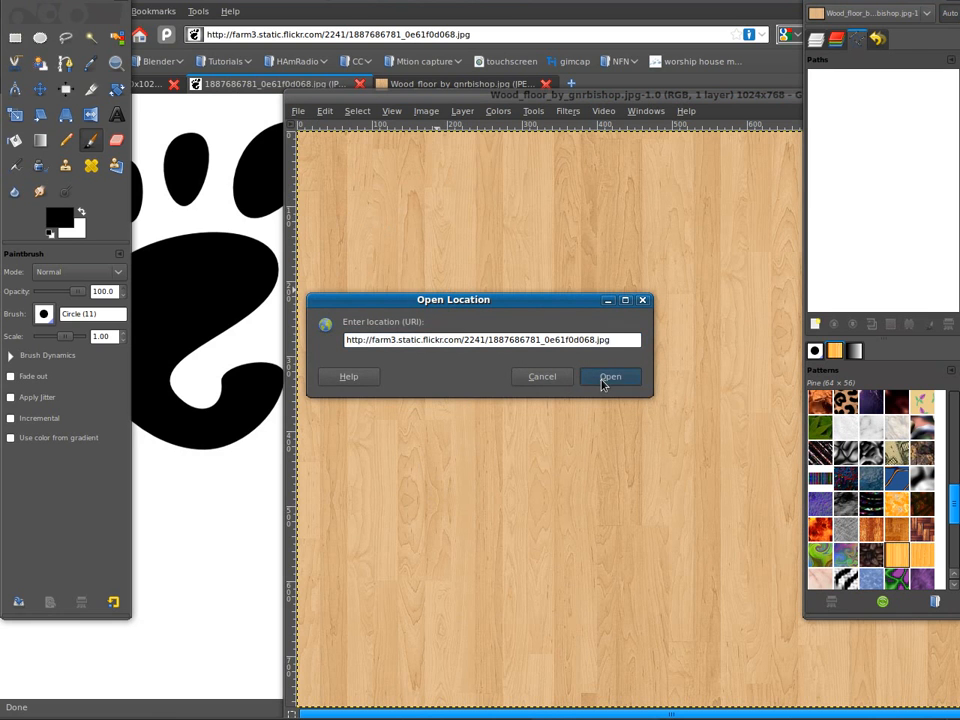
pyautogui.click(610, 376)
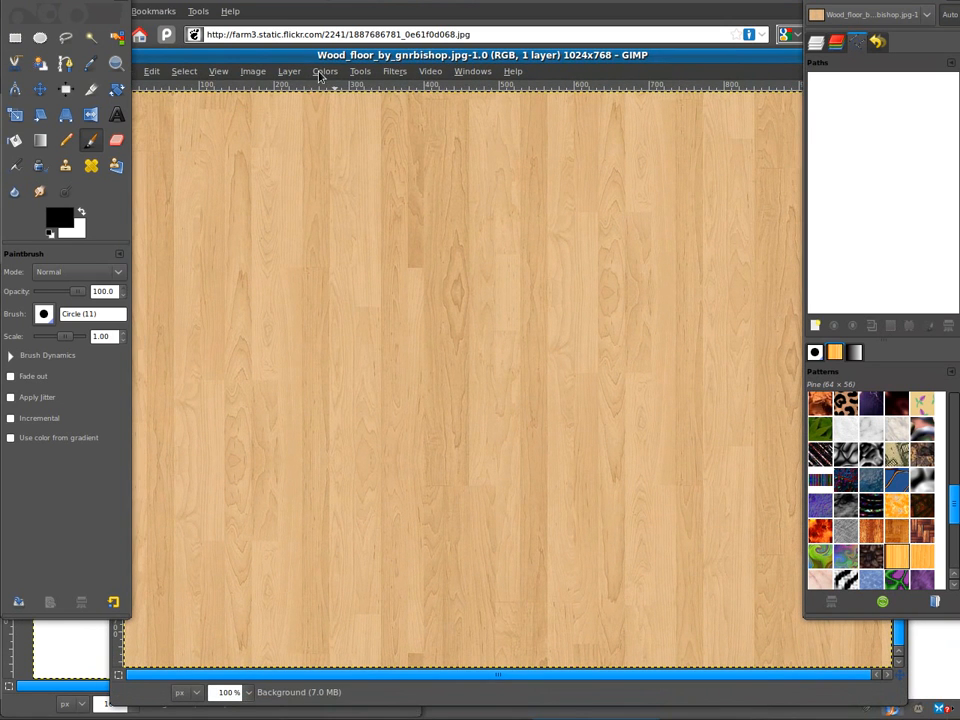
# - Apply Brightness-Contrast with brightness -28 and contrast 33 to the texture
pyautogui.click(324, 71)
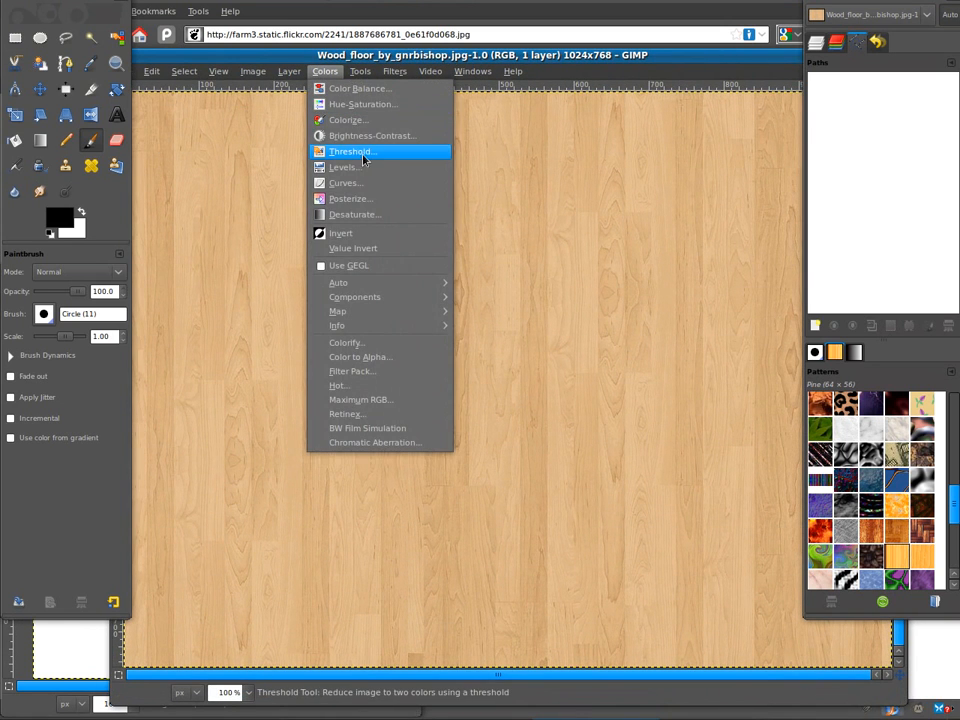
pyautogui.click(372, 135)
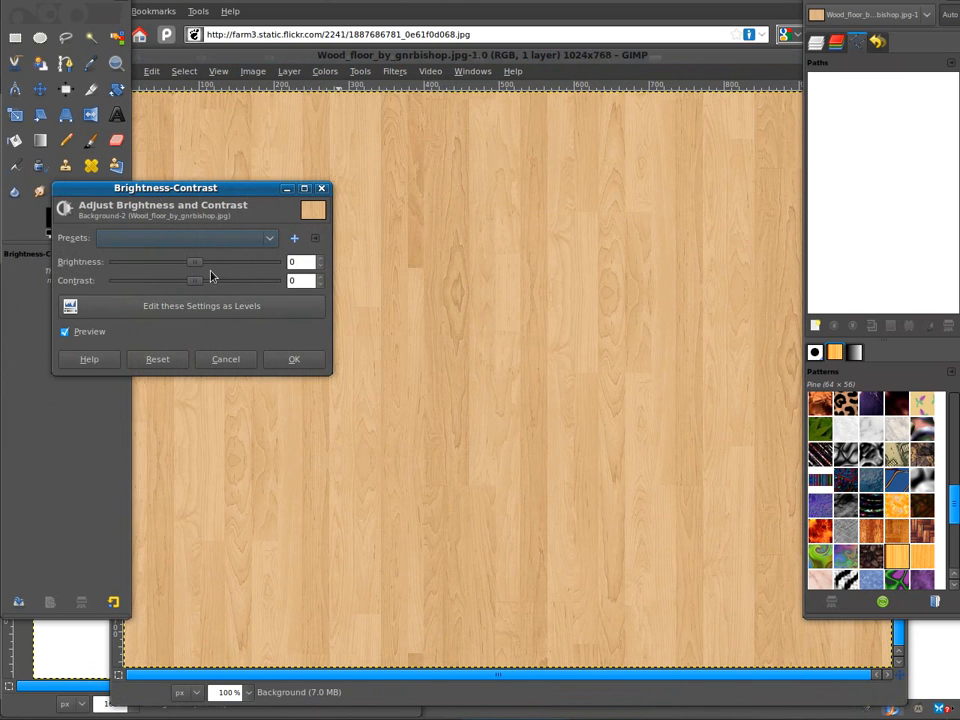
pyautogui.moveTo(195, 280); pyautogui.dragTo(207, 280)
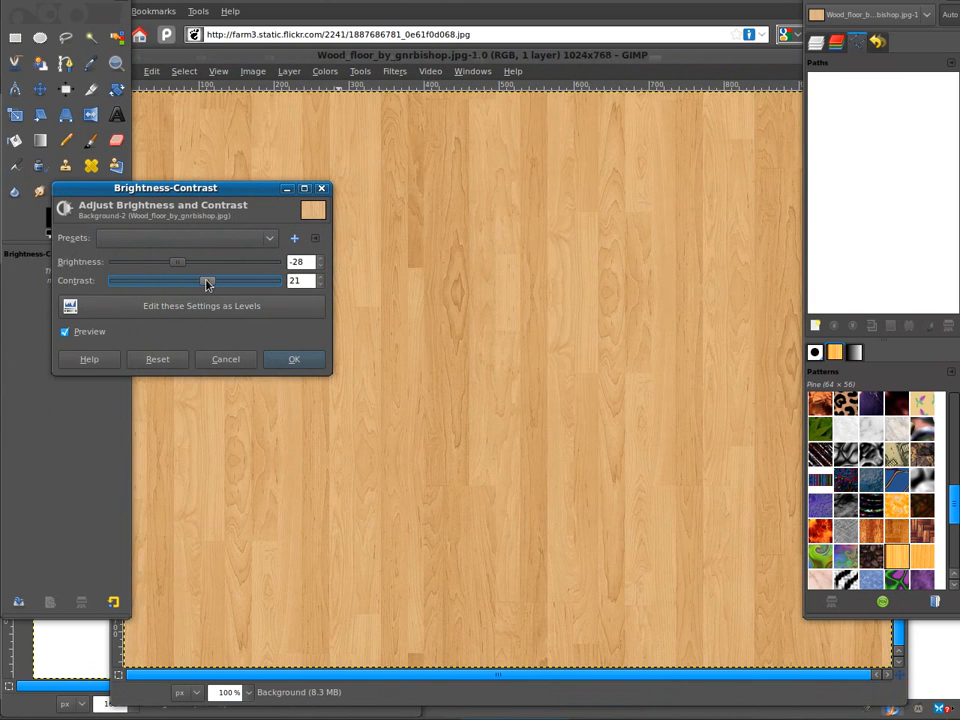
pyautogui.moveTo(208, 281); pyautogui.dragTo(214, 281)
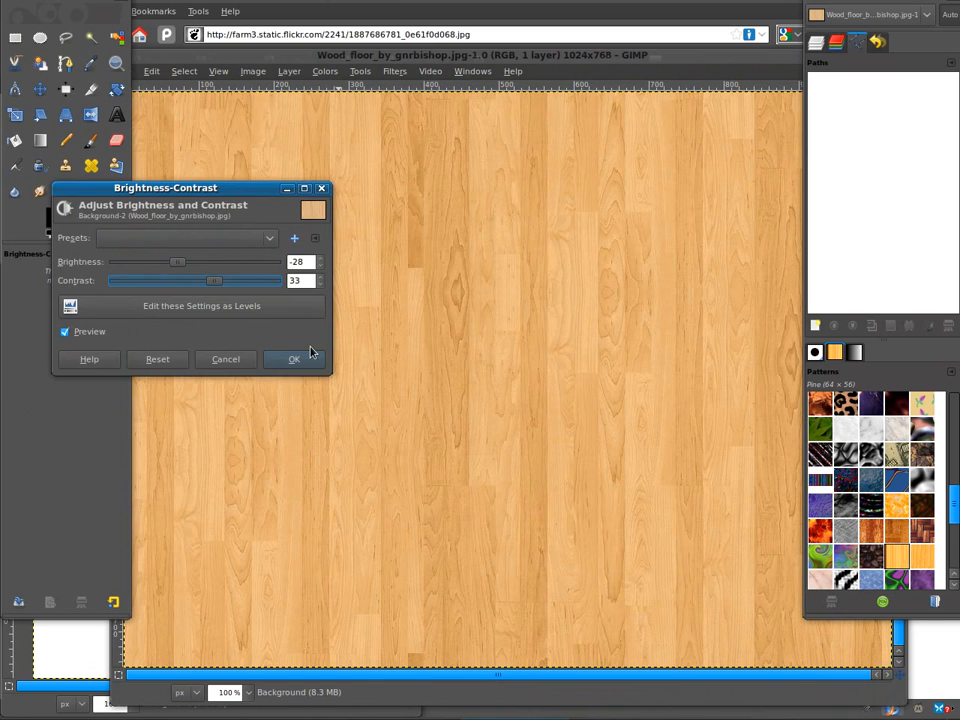
pyautogui.click(294, 359)
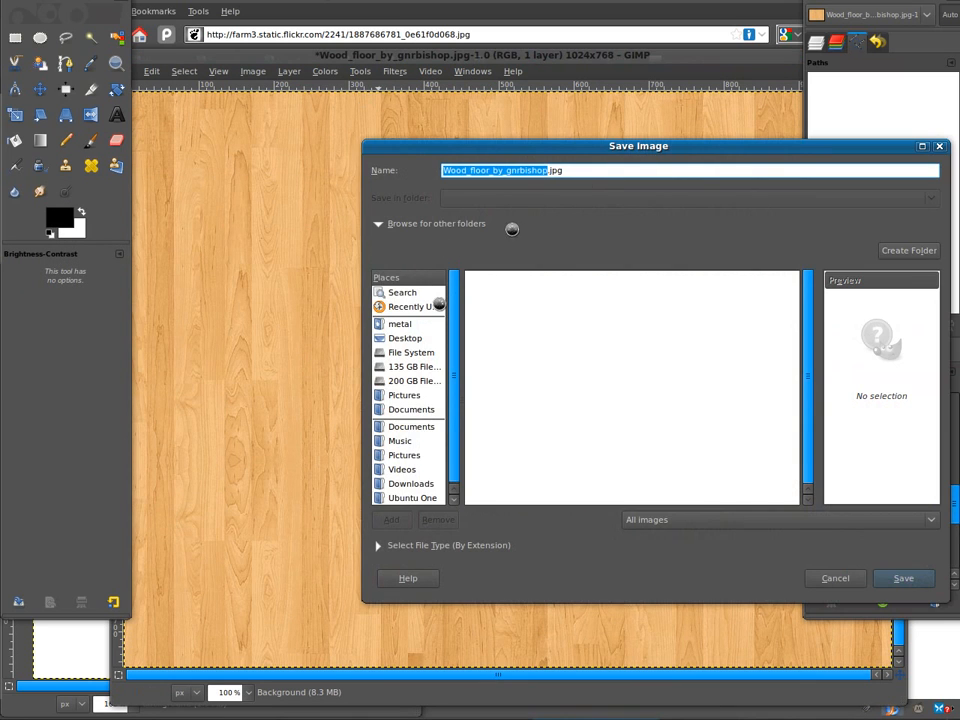
# - Save the texture as Wood_floor_by_gnrbishop.jpg in /tmp
pyautogui.click(411, 355)
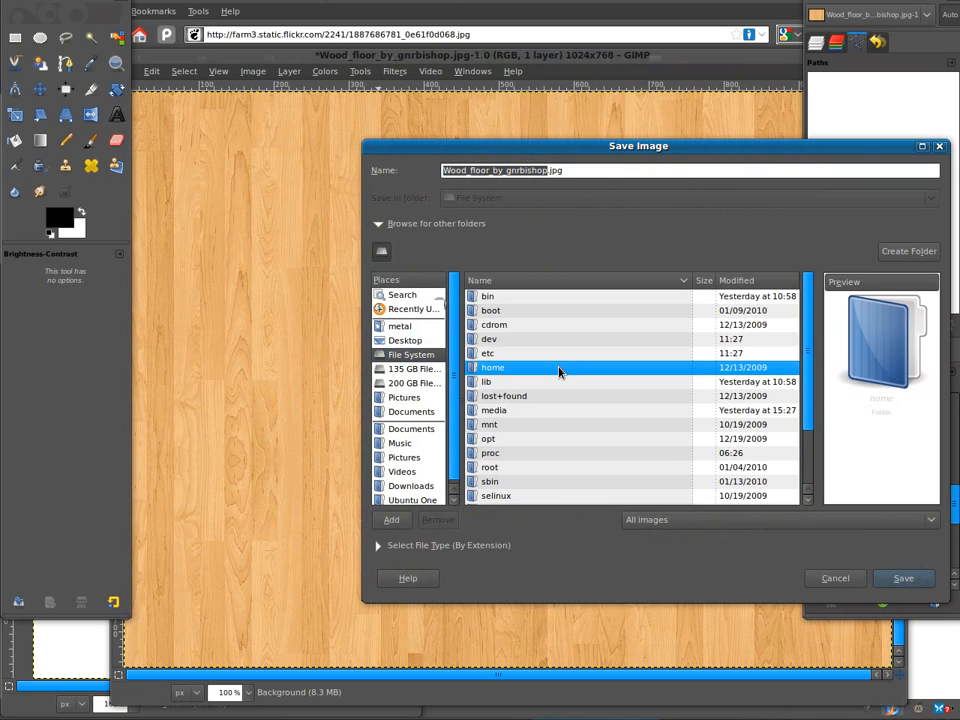
pyautogui.doubleClick(520, 367)
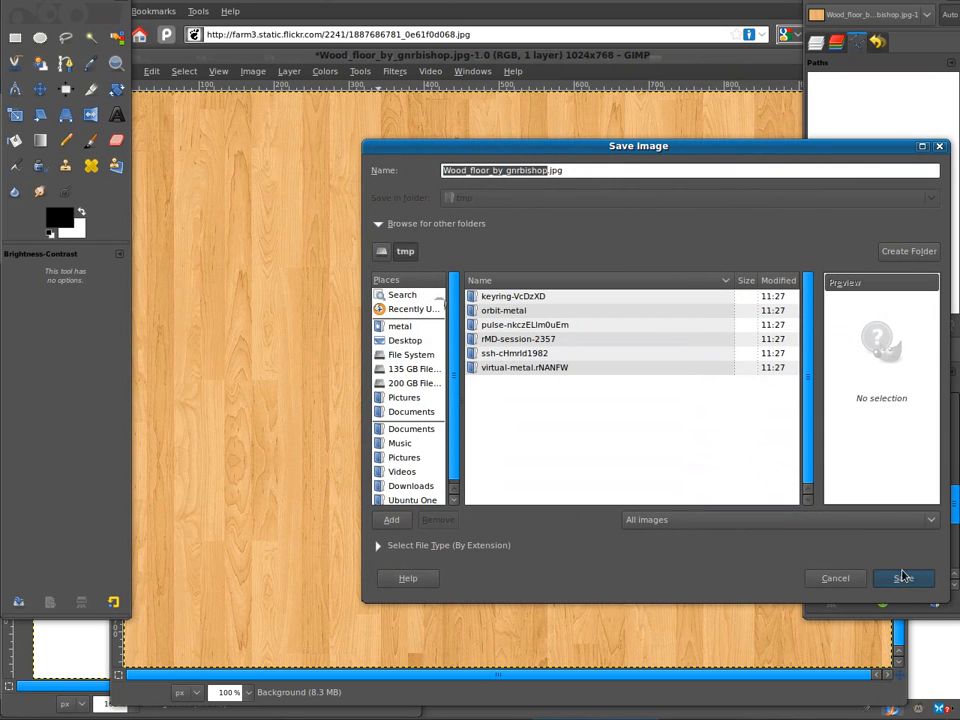
pyautogui.click(903, 578)
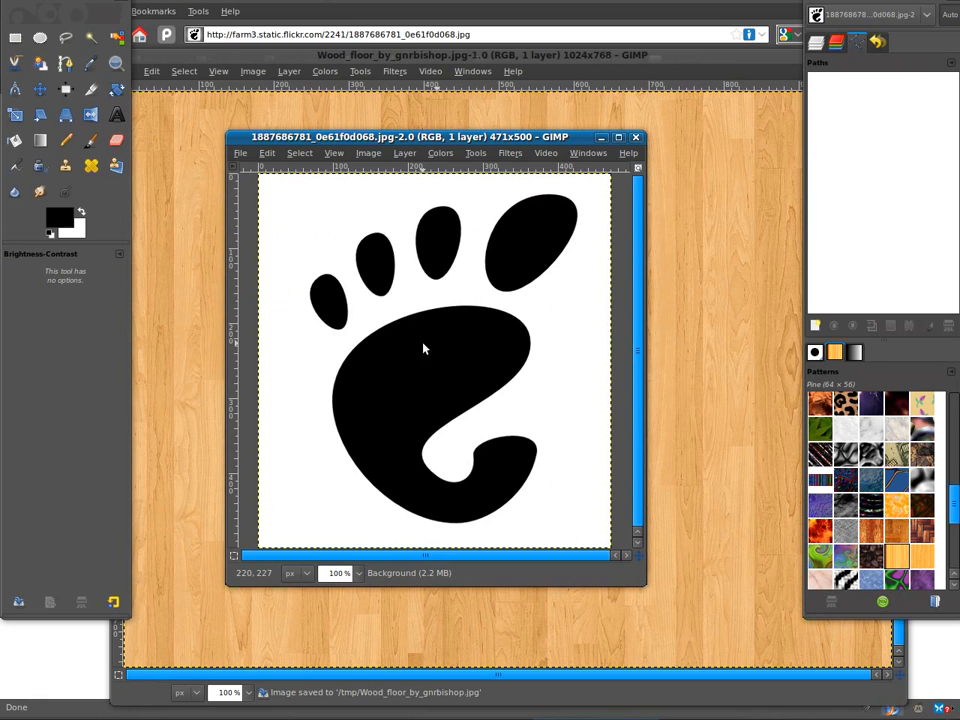
# - Select the black foot by colour, convert it to a path, export it to /tmp/
pyautogui.click(116, 38)
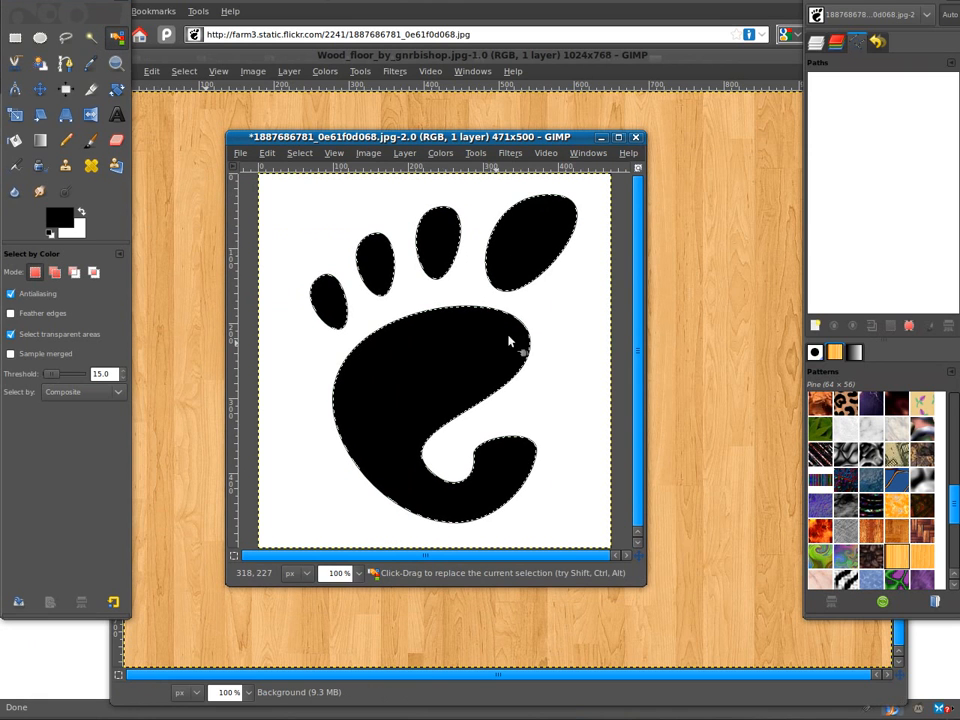
pyautogui.click(300, 152)
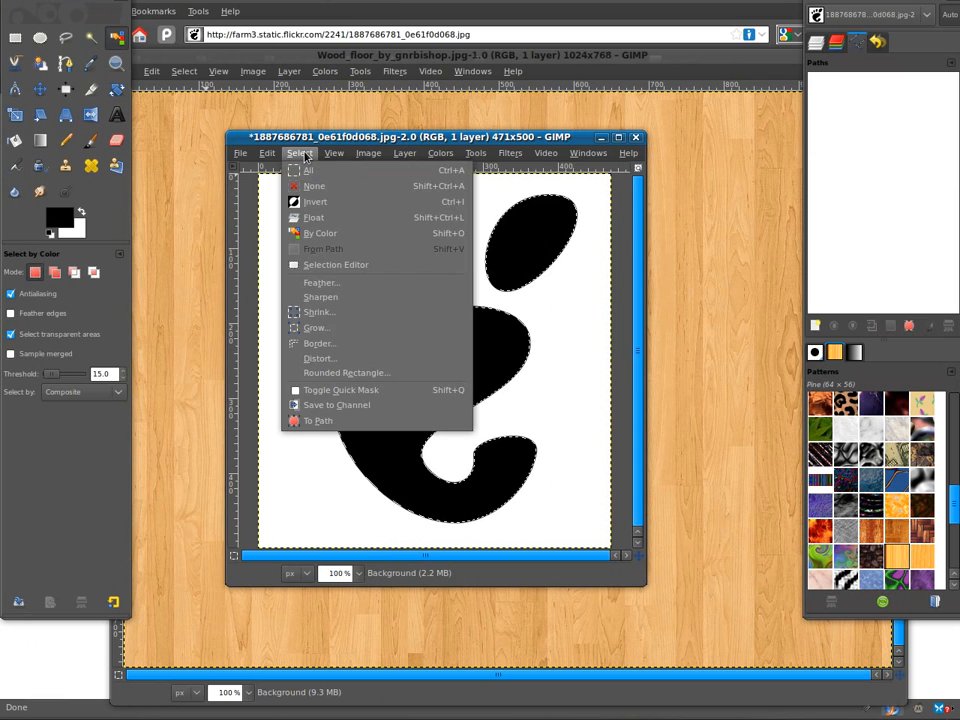
pyautogui.click(318, 420)
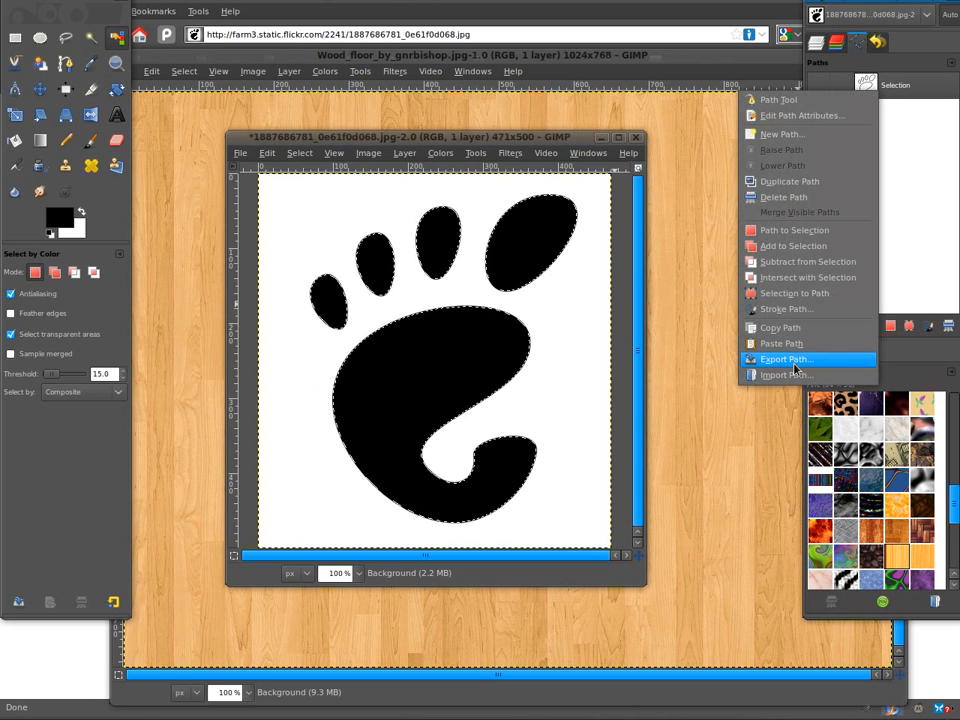
pyautogui.click(786, 359)
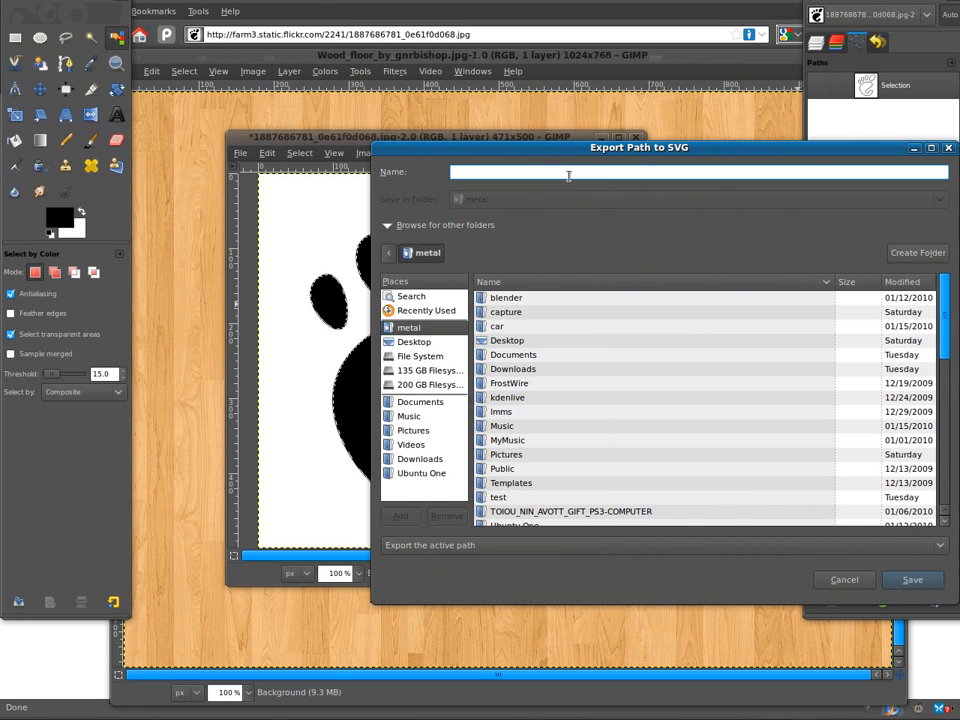
pyautogui.write('/tmp/')
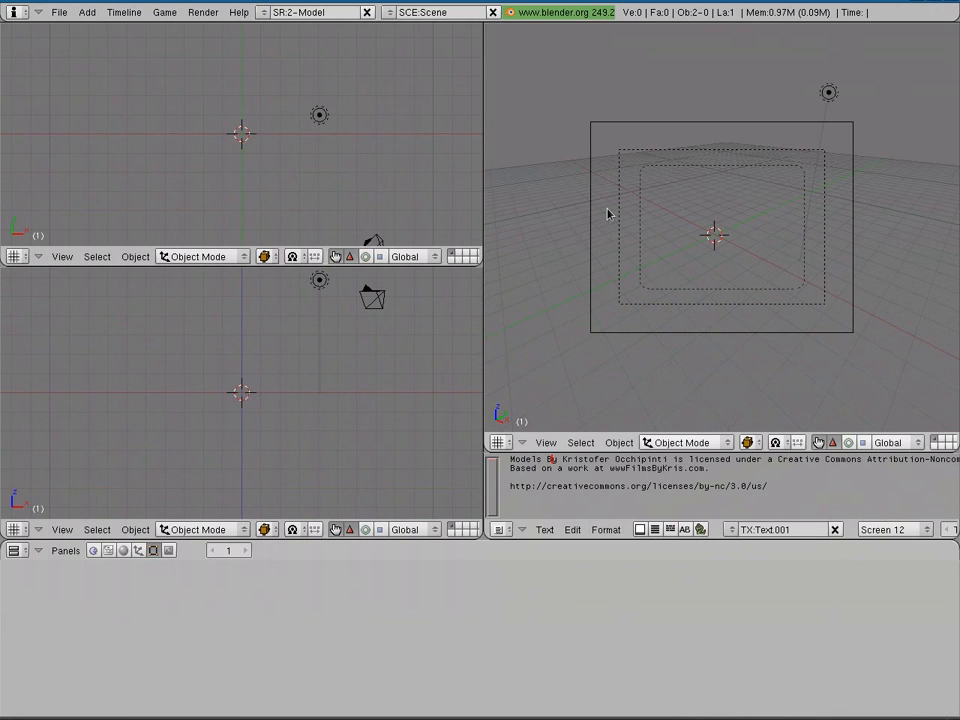
pyautogui.moveTo(243, 142)
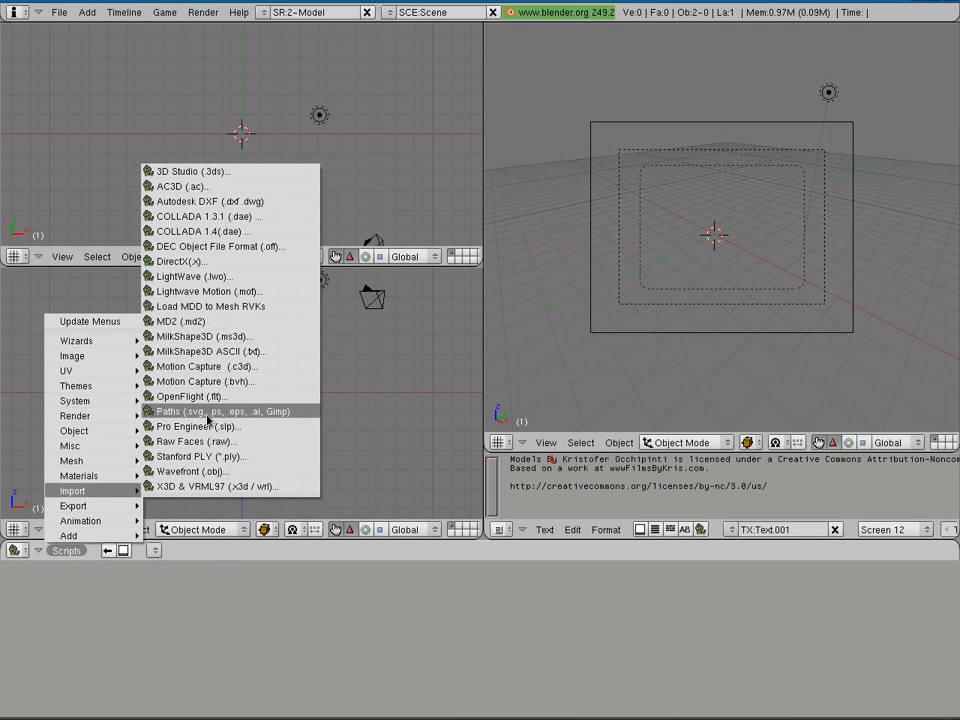
# - Import the SVG path from /tmp as the curve object 'gnome'
pyautogui.click(219, 411)
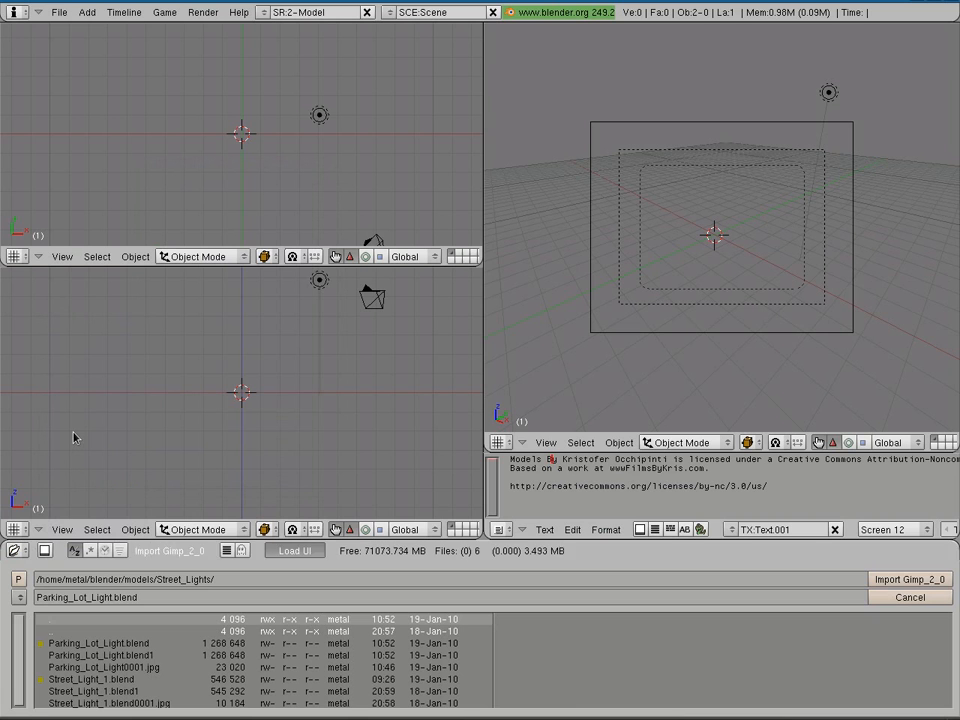
pyautogui.click(17, 579)
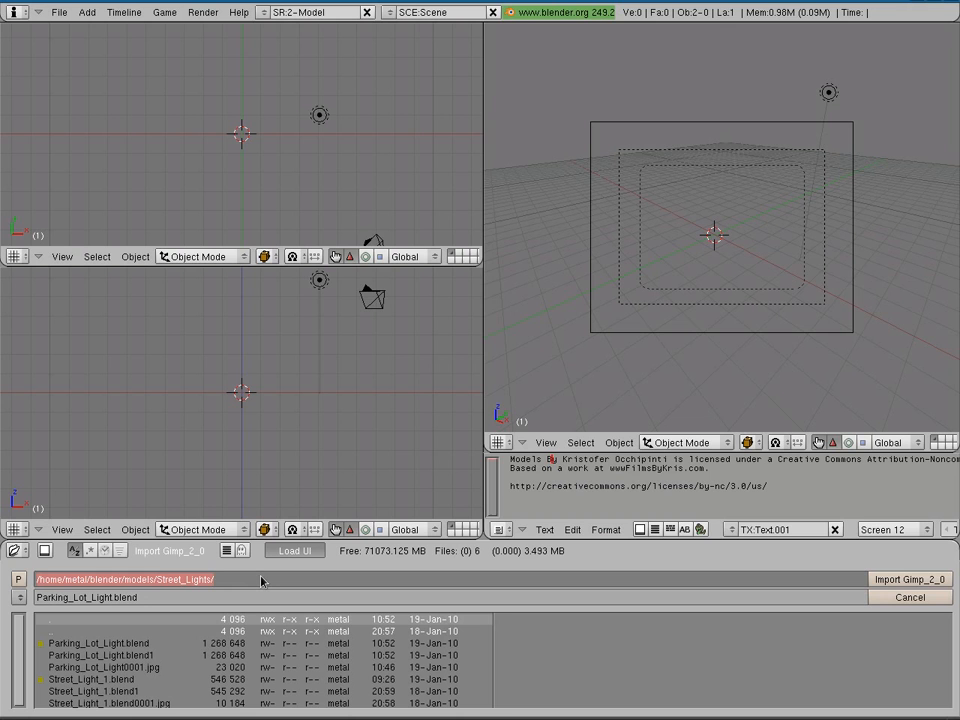
pyautogui.write('/tmp')
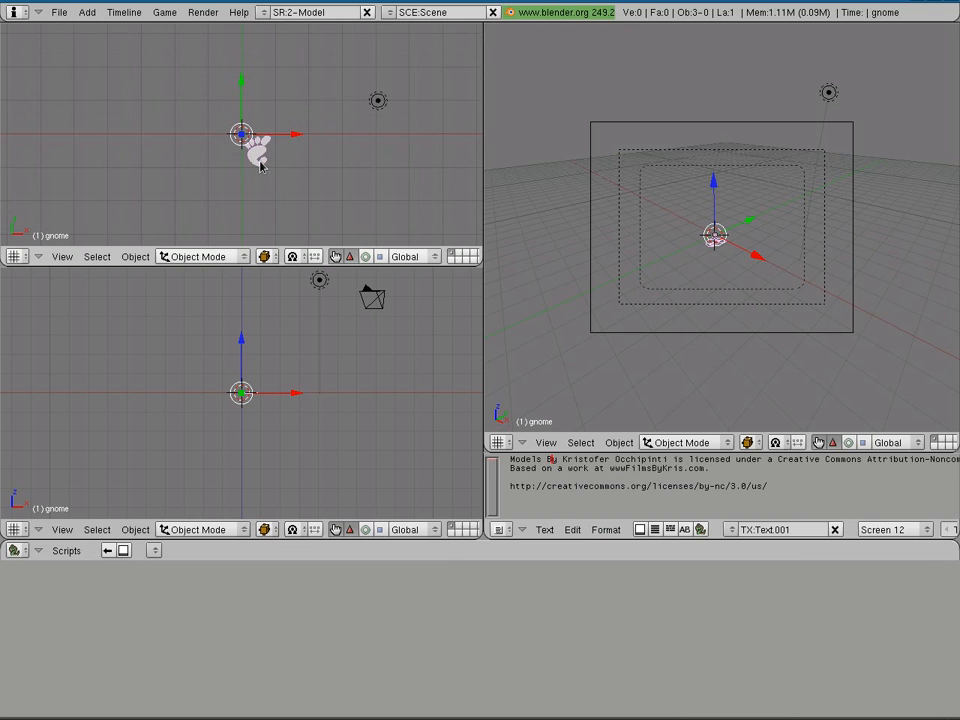
# - Enlarge the GNOME foot curve, set Extrude to 0.04 and add a Bevel Depth
pyautogui.click(15, 550)
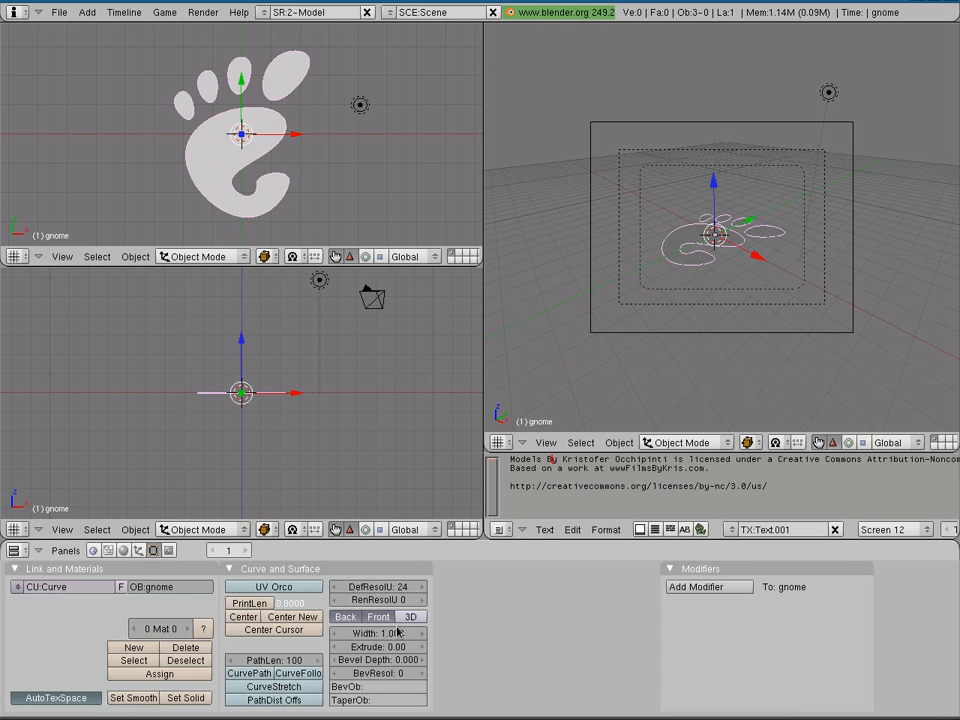
pyautogui.click(380, 646)
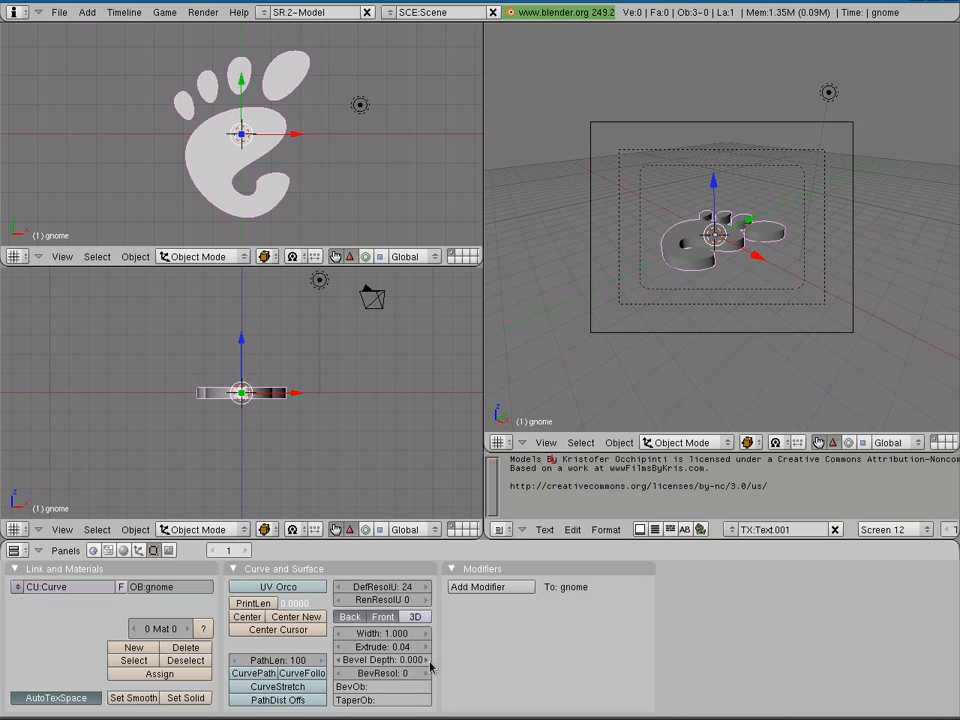
pyautogui.click(382, 659)
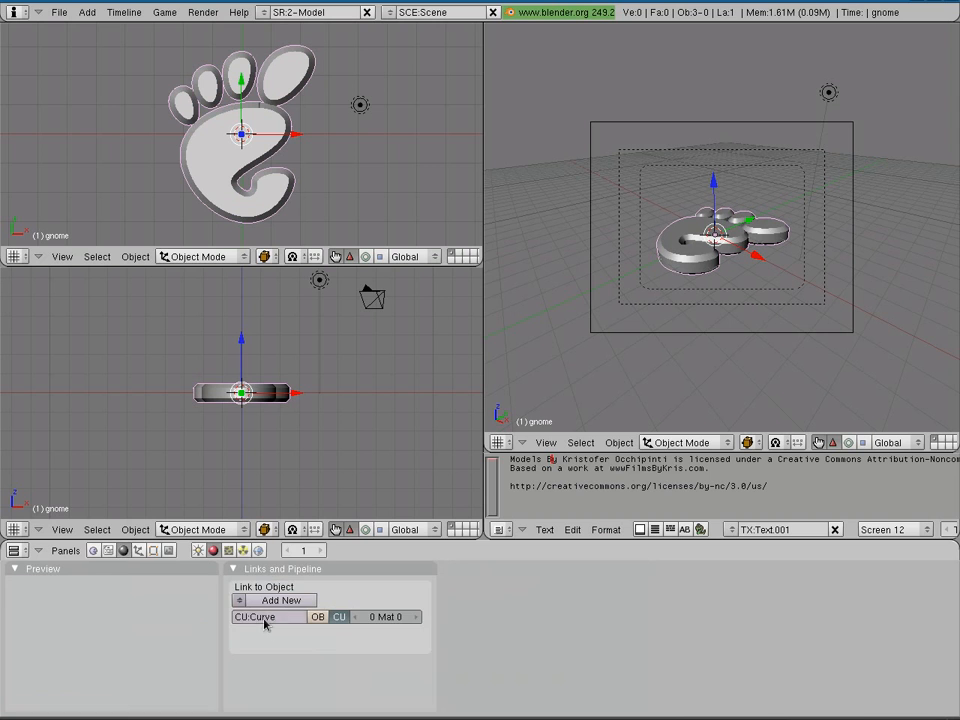
pyautogui.click(281, 600)
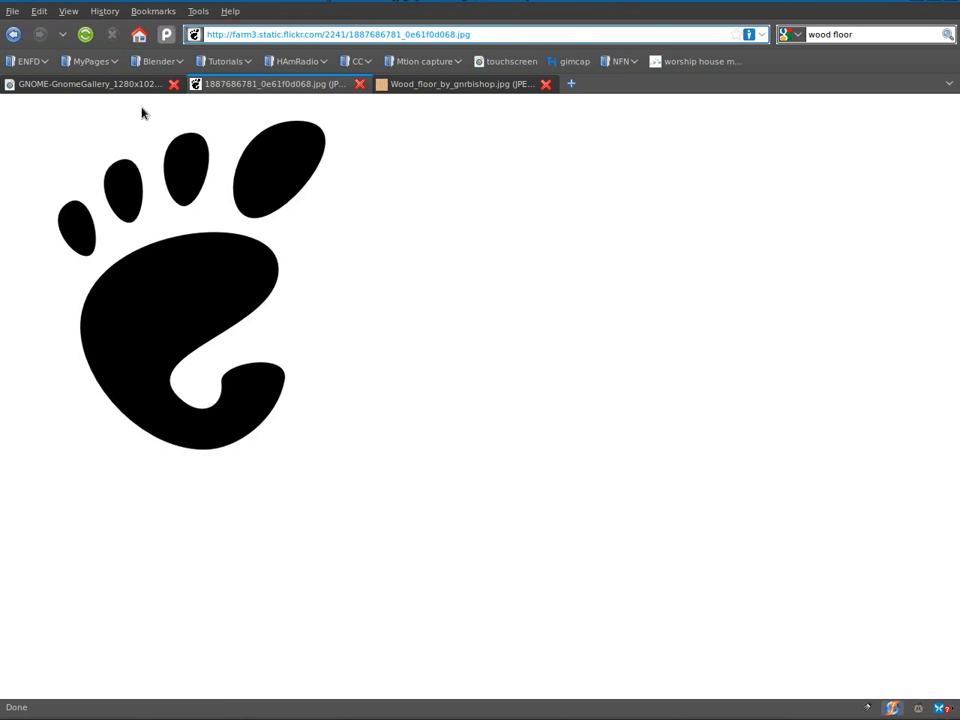
# - Add a new material to the foot coloured orange (R 1.0, G 0.688, B 0.0)
pyautogui.click(90, 83)
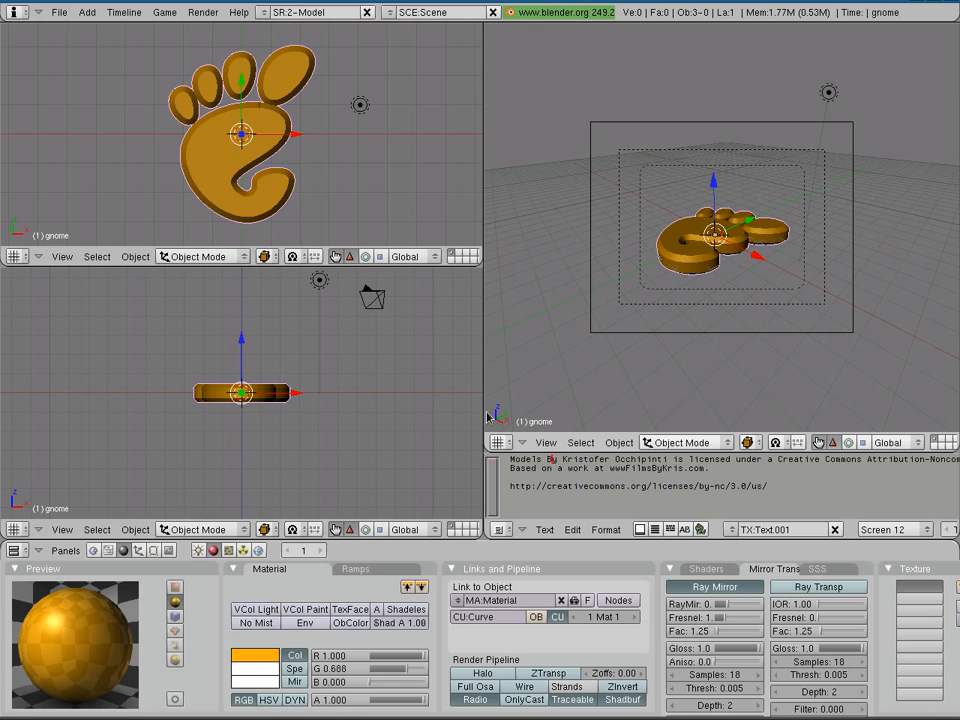
pyautogui.moveTo(283, 182)
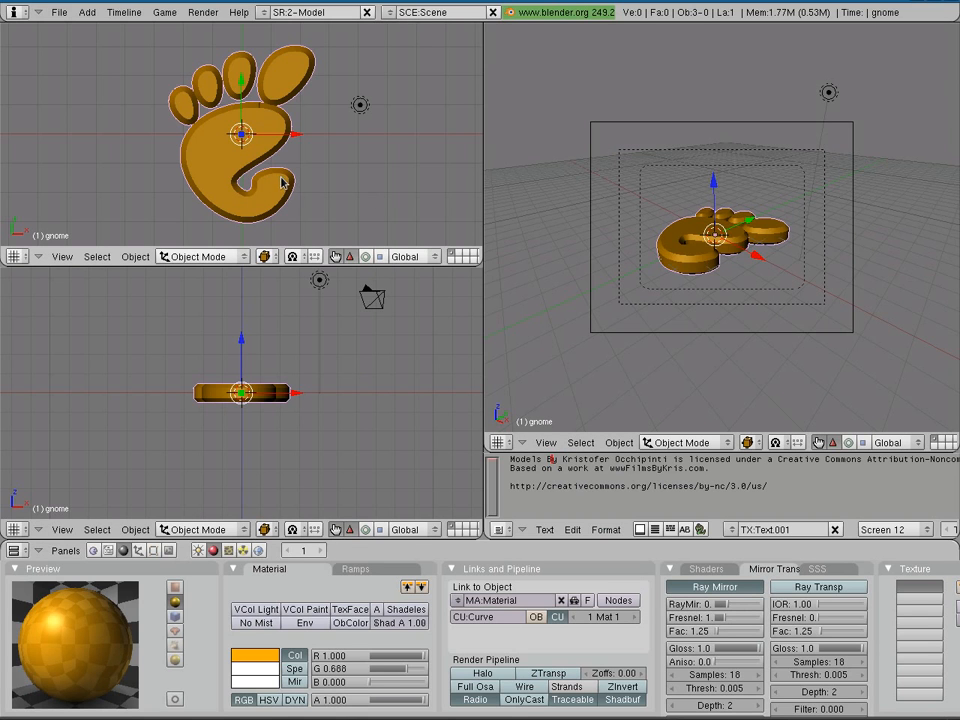
pyautogui.moveTo(352, 208)
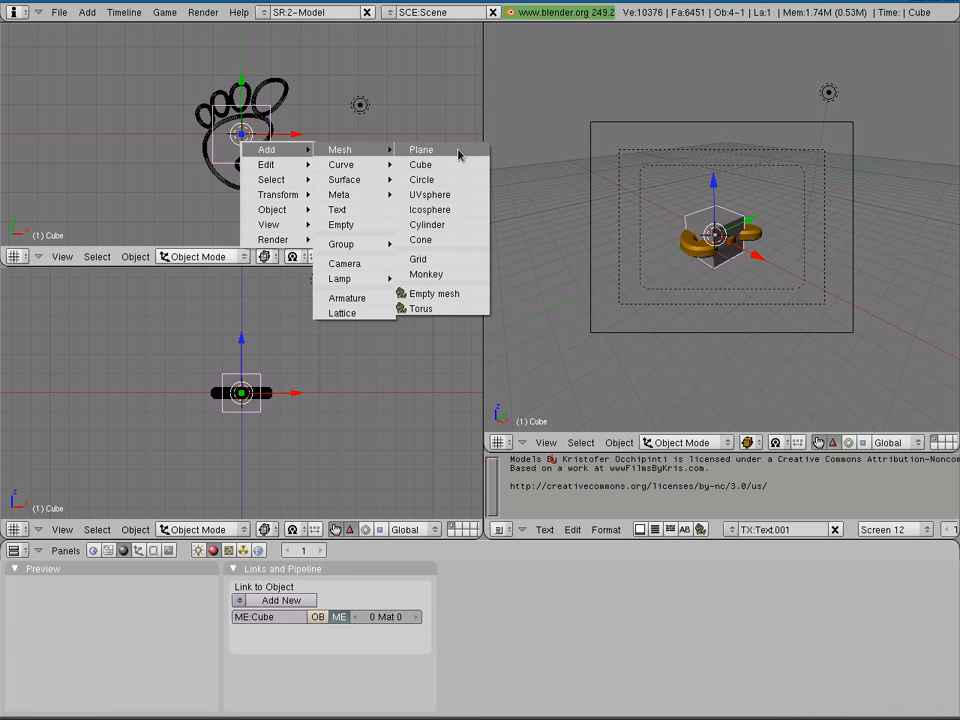
# - Add a mesh plane and scale it up into a wide floor under the foot
pyautogui.click(420, 149)
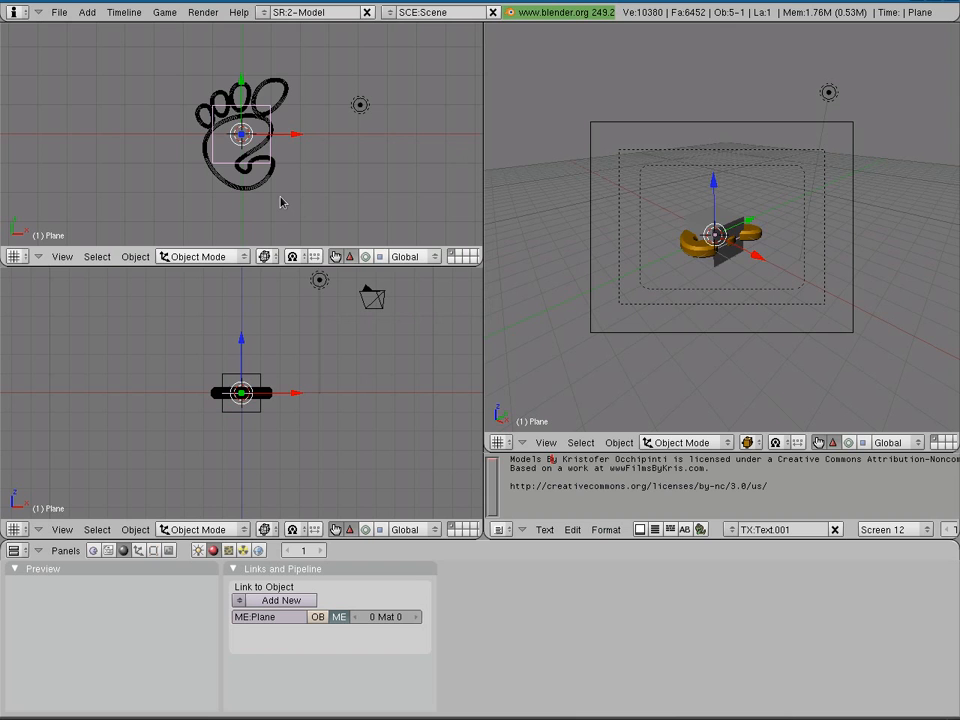
pyautogui.press('s')
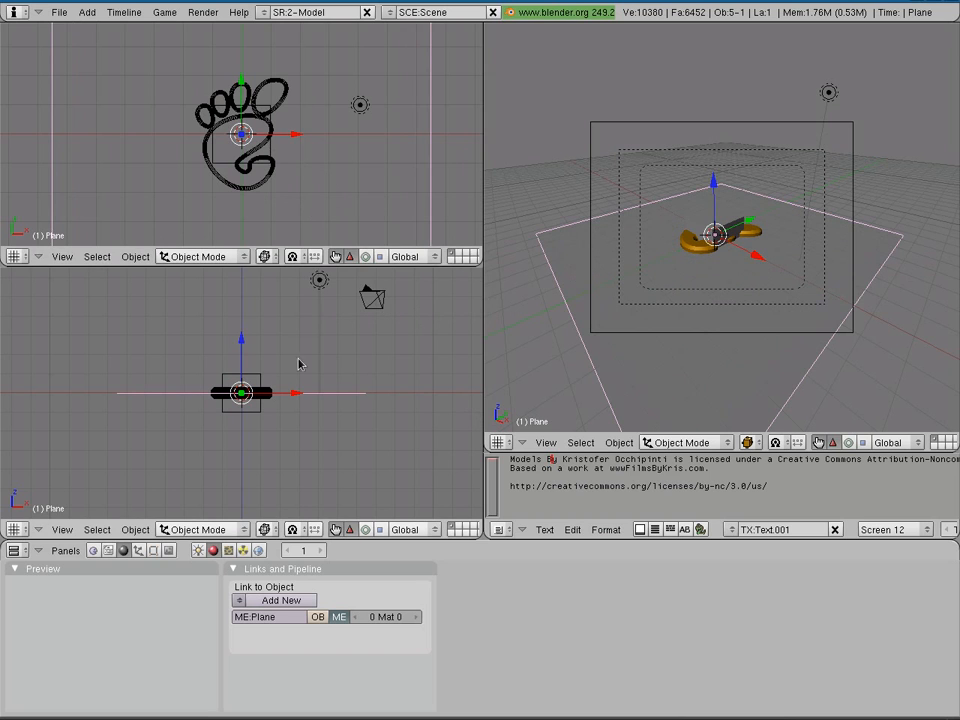
pyautogui.moveTo(157, 325)
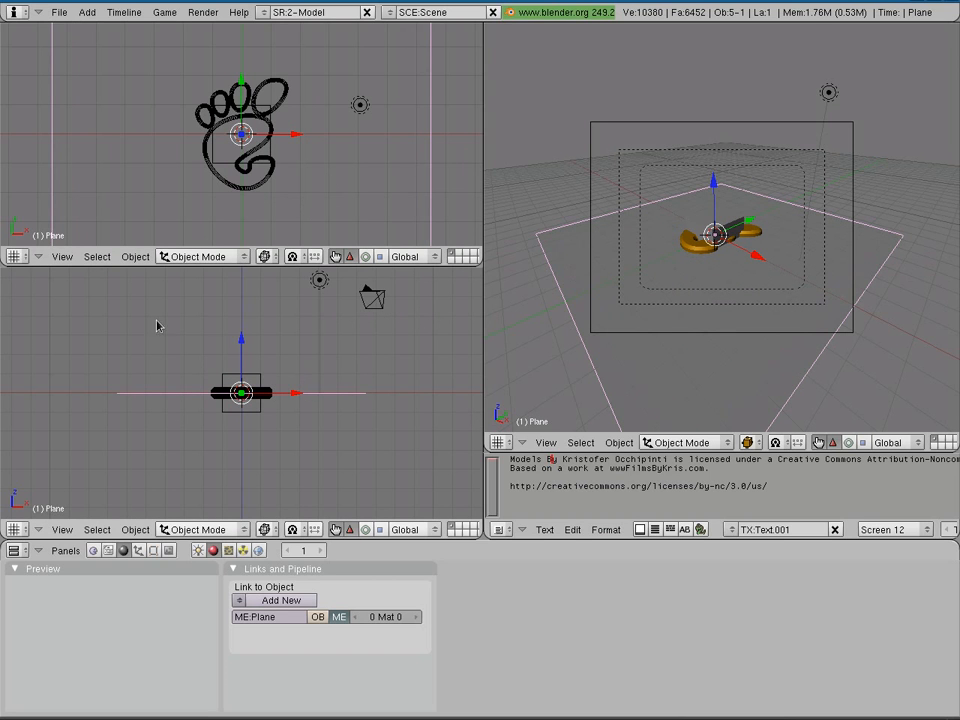
pyautogui.moveTo(245, 407)
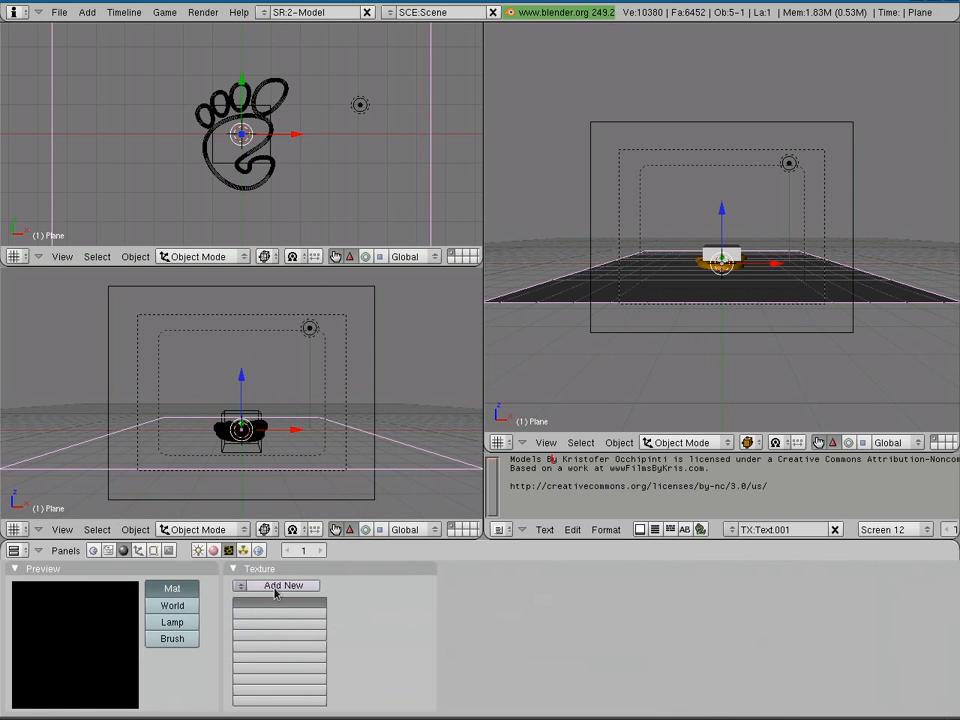
# - Give the floor a new Image texture loaded from the wood floor JPG in /tmp/
pyautogui.click(284, 585)
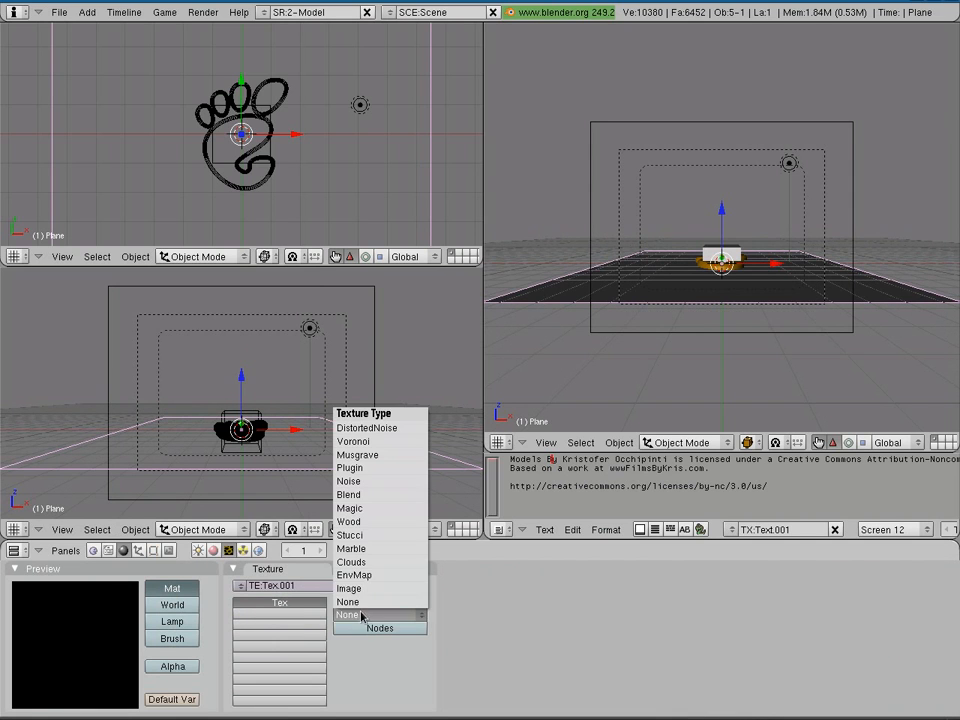
pyautogui.click(349, 588)
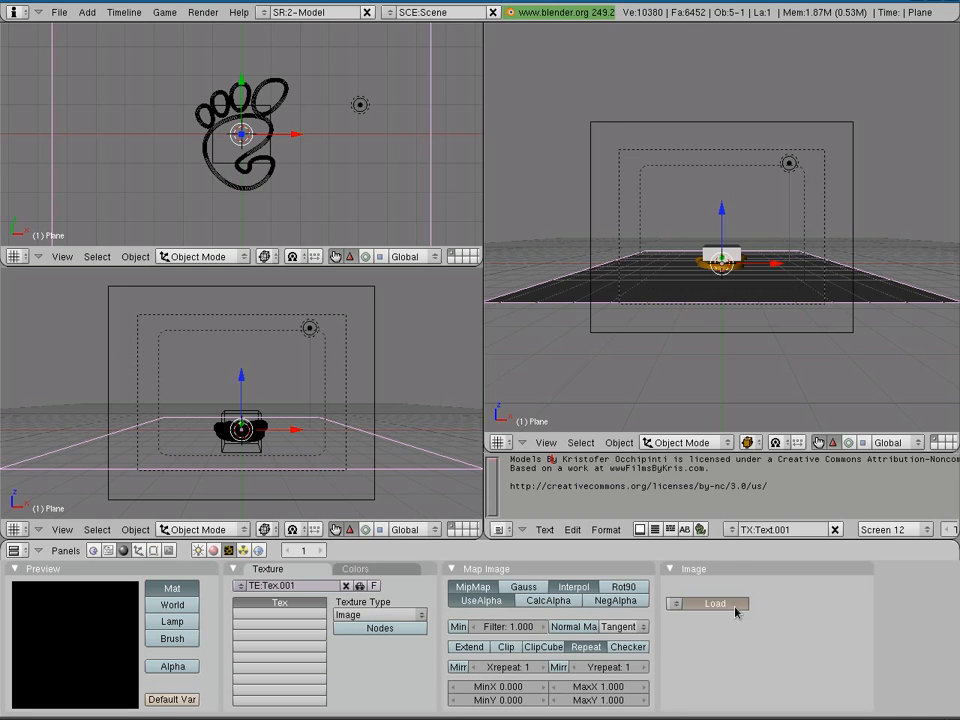
pyautogui.click(714, 603)
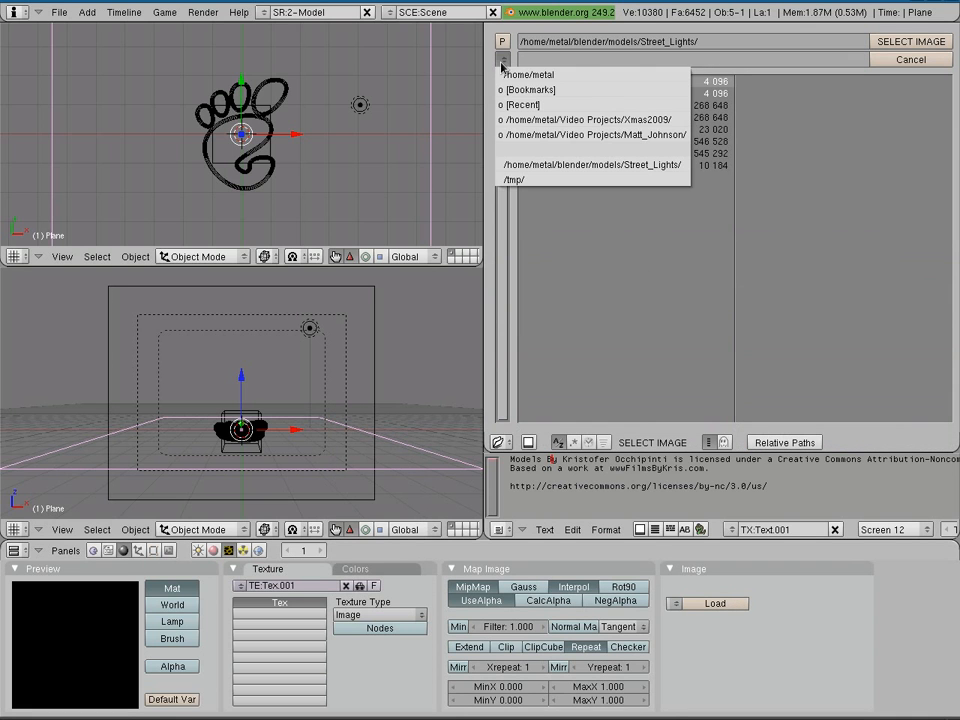
pyautogui.click(513, 179)
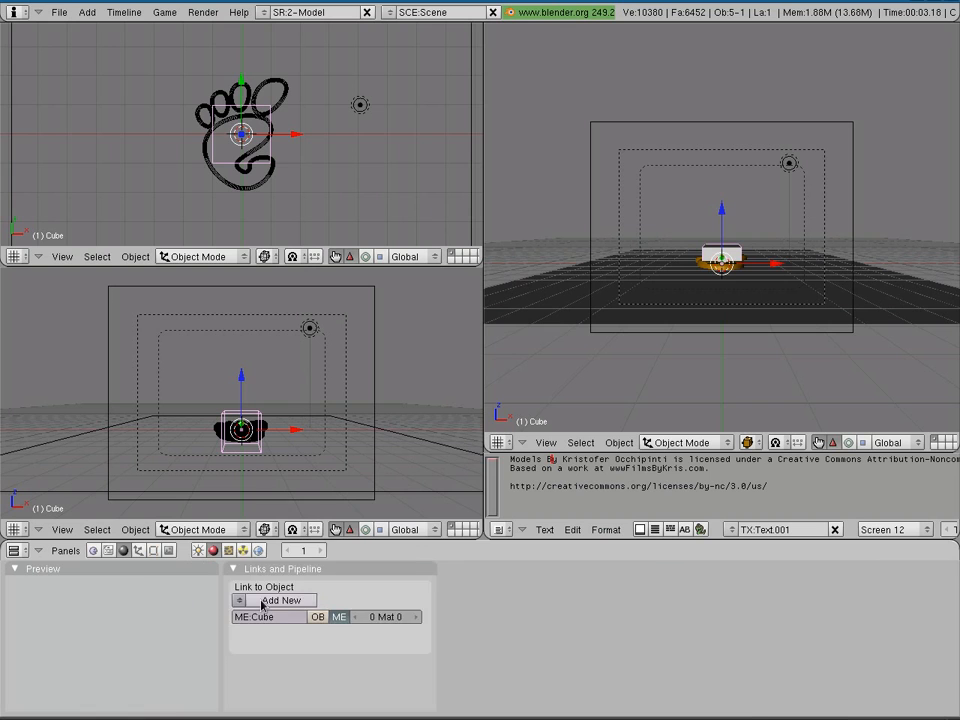
# - Give the cube a new pale yellow material and stretch it up along Z into a wall
pyautogui.click(282, 600)
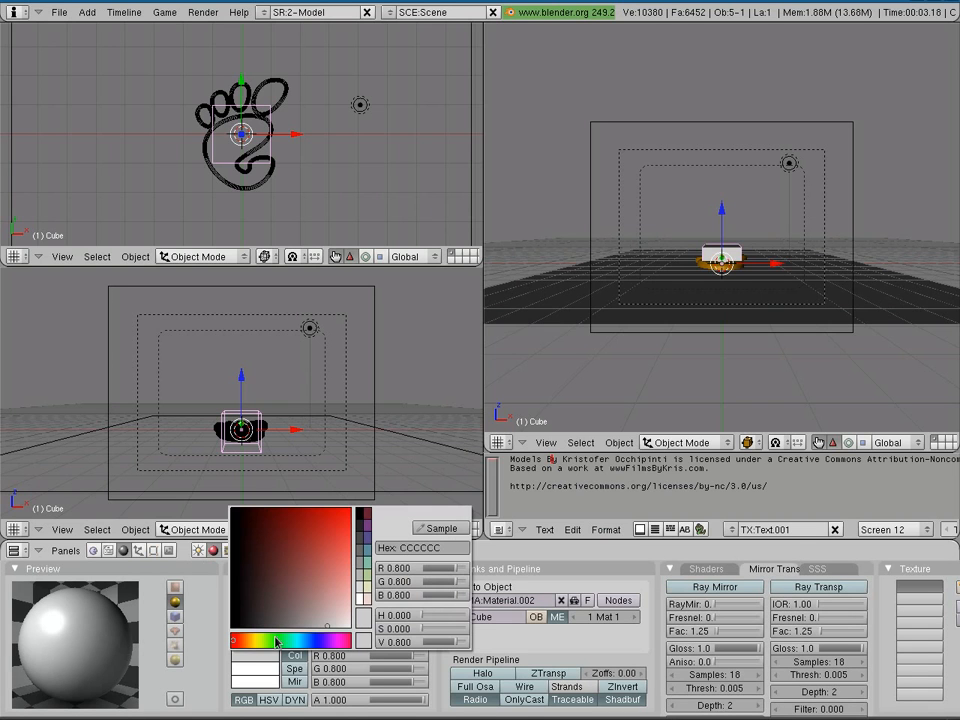
pyautogui.click(258, 641)
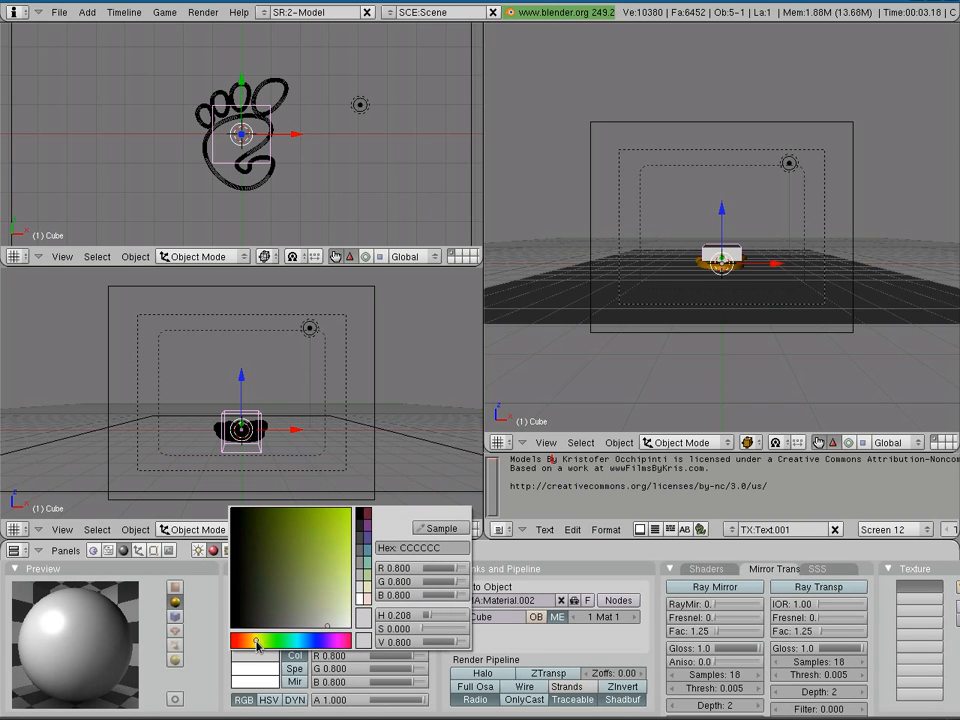
pyautogui.click(353, 613)
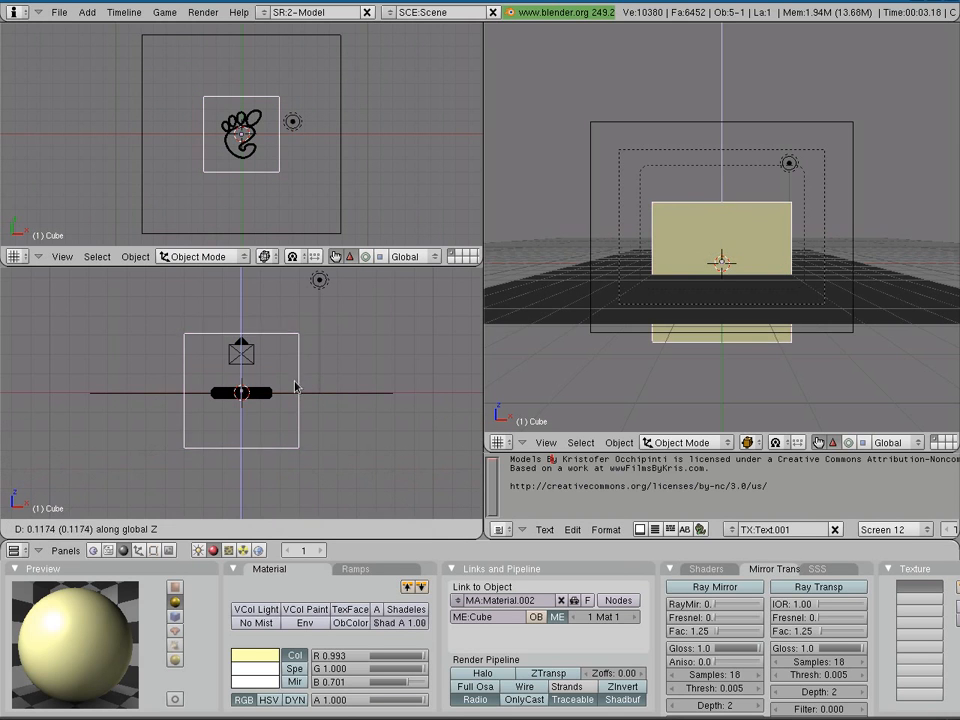
pyautogui.moveTo(242, 392); pyautogui.dragTo(242, 345)
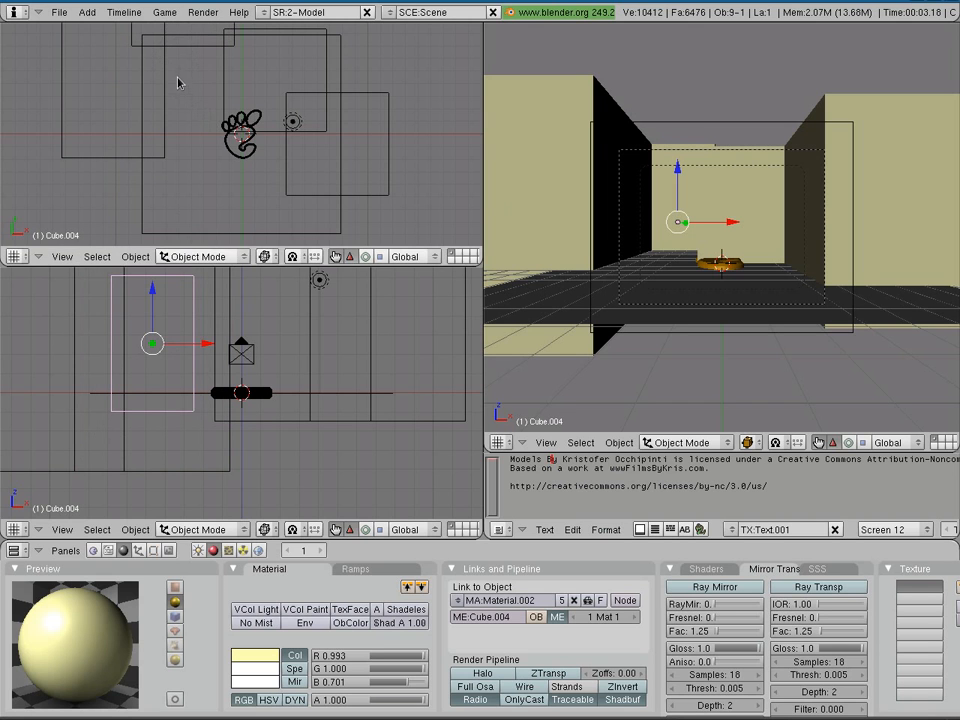
# - Duplicate the wall with Shift+D and move the copies around the foot to form a room
pyautogui.moveTo(152, 342); pyautogui.dragTo(110, 342)
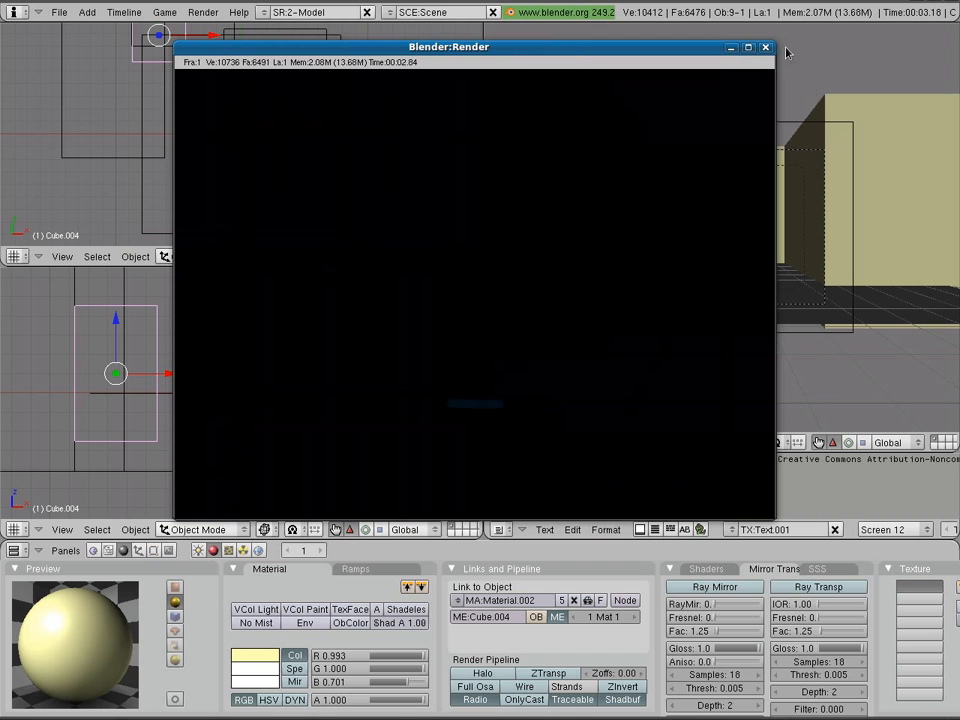
# - Close the dark test render and add a spotlight lamp above the GNOME foot
pyautogui.click(765, 47)
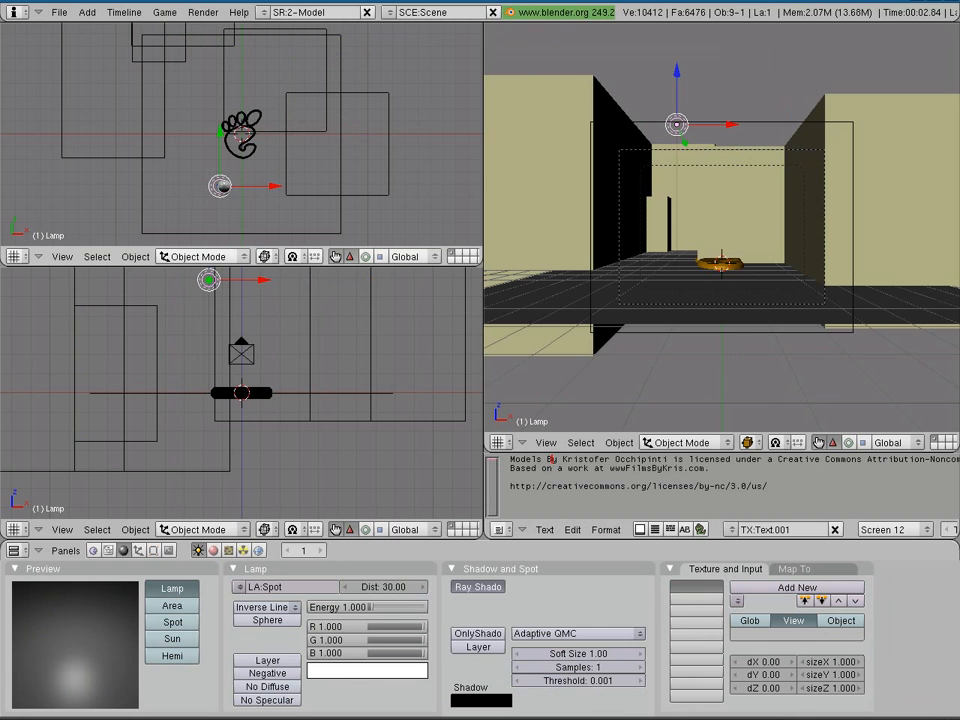
pyautogui.click(220, 186)
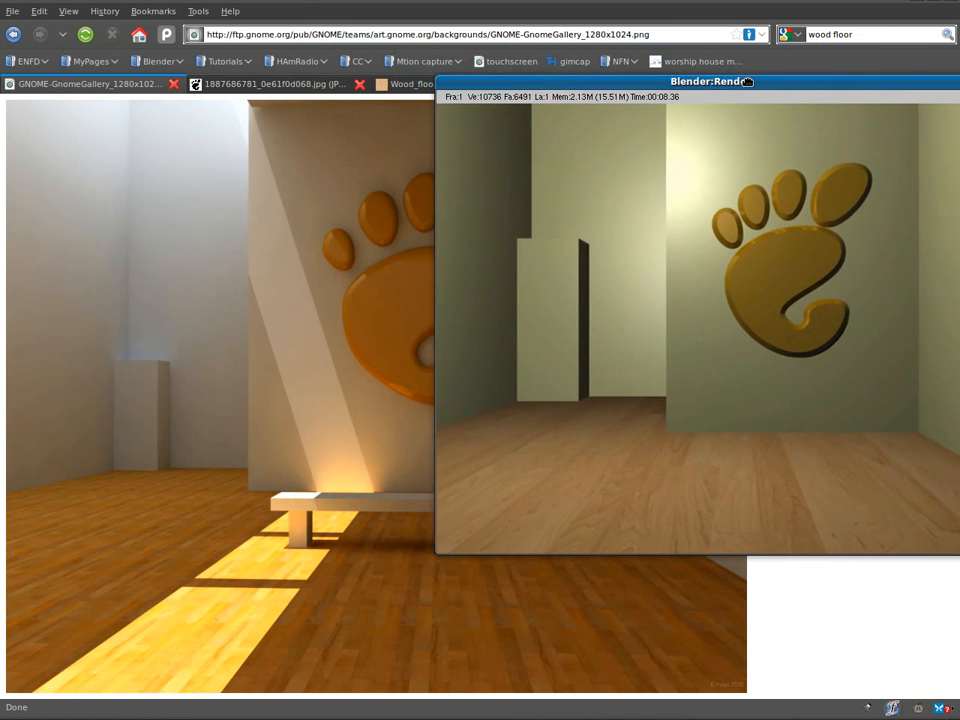
# - Drag the room render over the Firefox reference wallpaper to compare, then close it
pyautogui.moveTo(710, 81); pyautogui.dragTo(578, 88)
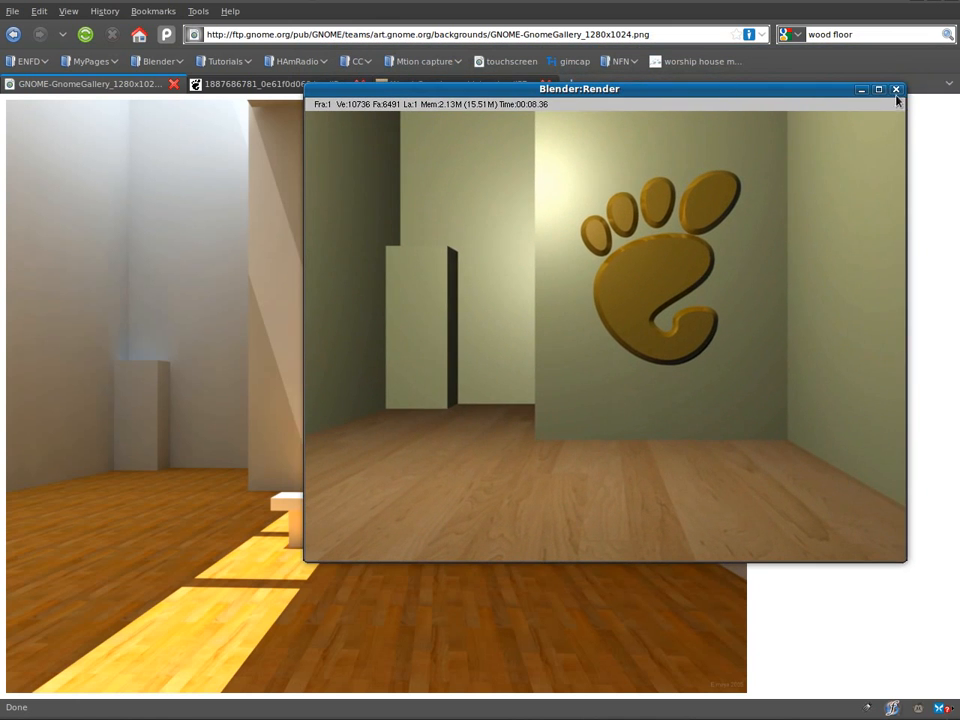
pyautogui.click(895, 89)
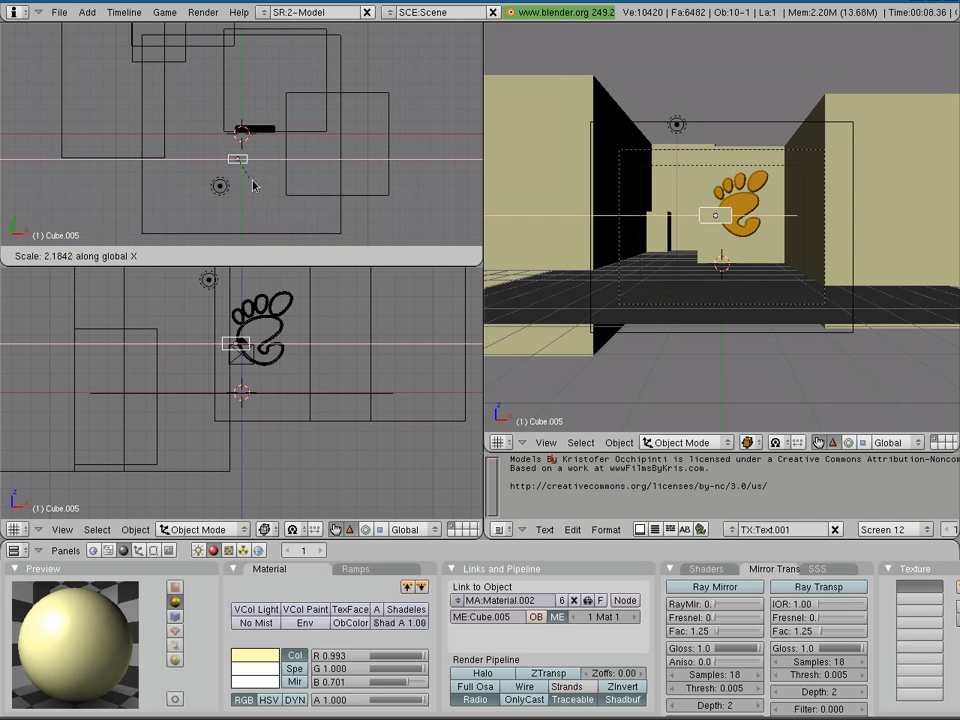
# - Stretch cubes into a bench seat and legs in front of the logo wall
pyautogui.click(253, 184)
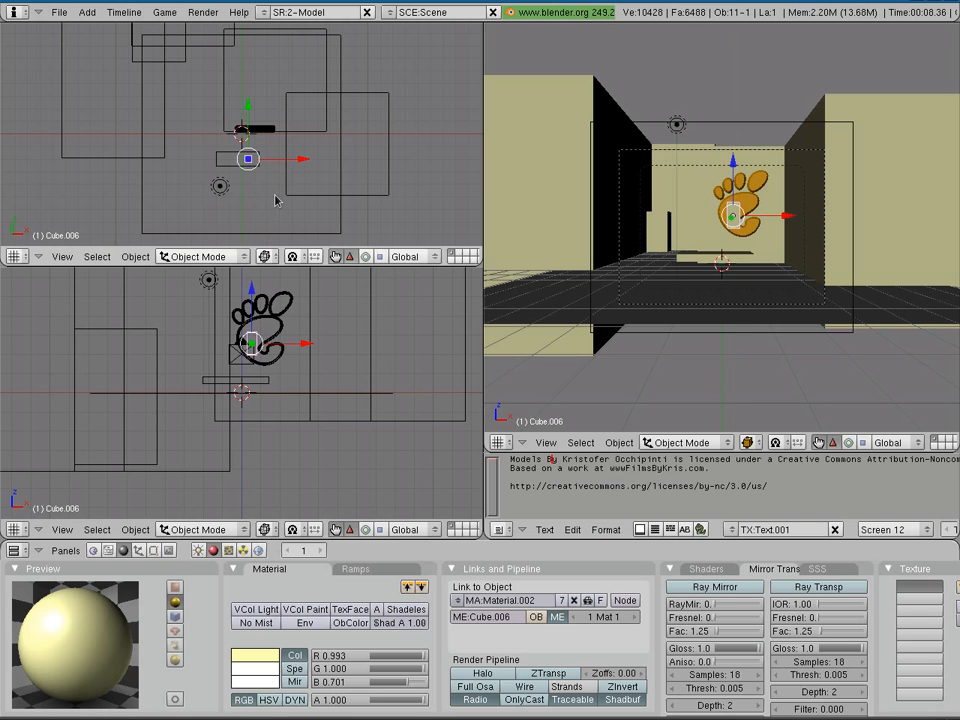
pyautogui.moveTo(248, 330); pyautogui.dragTo(248, 360)
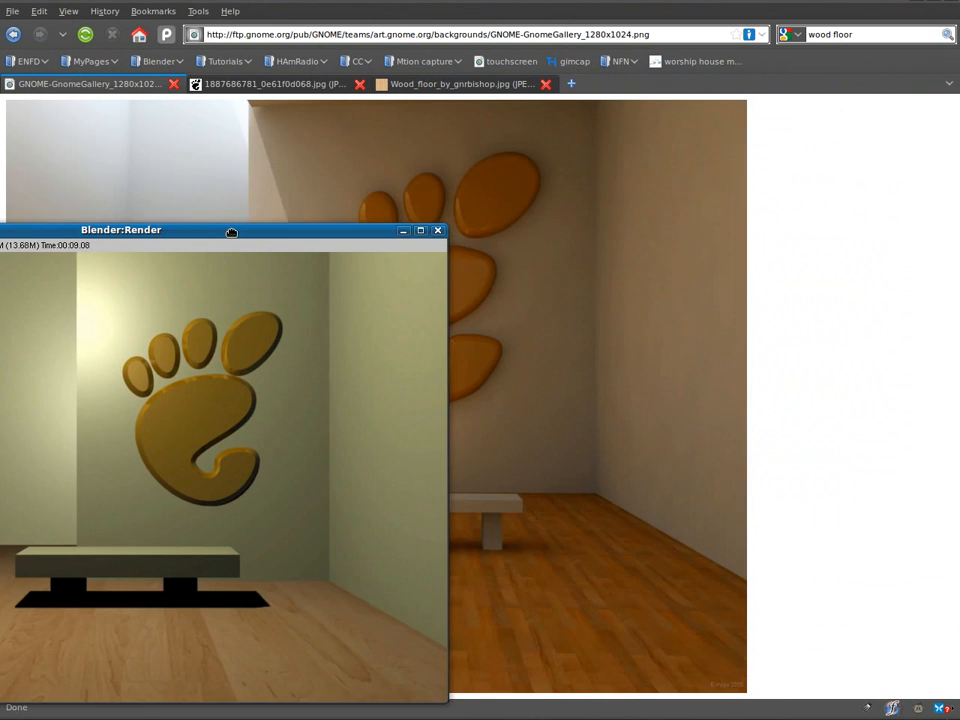
# - Move the bench render beside the reference wallpaper to compare, then close it
pyautogui.moveTo(232, 230); pyautogui.dragTo(697, 104)
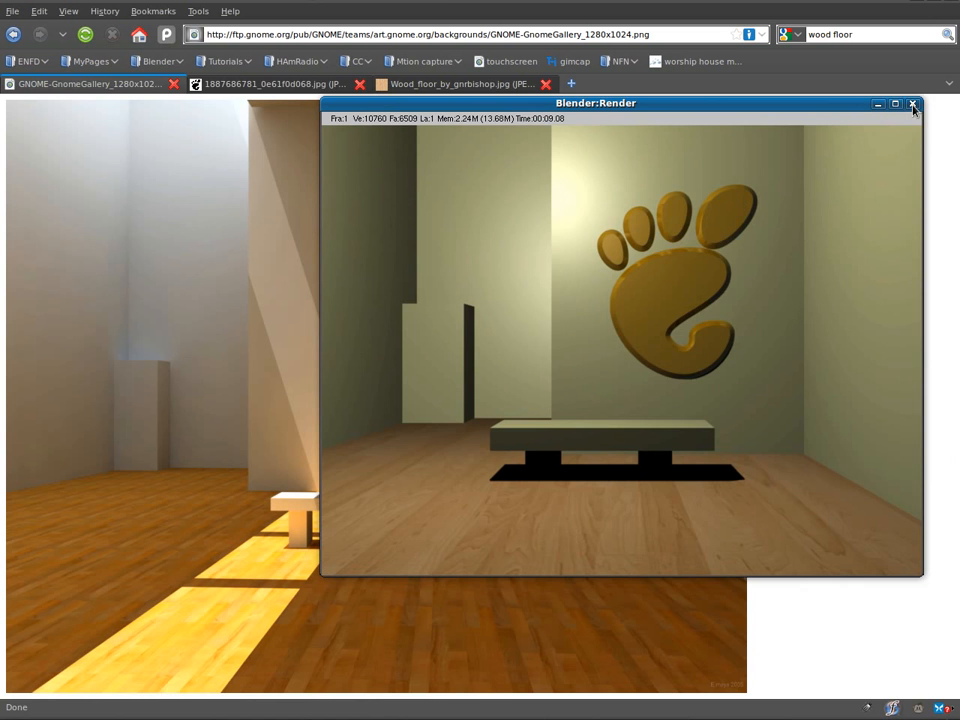
pyautogui.click(911, 104)
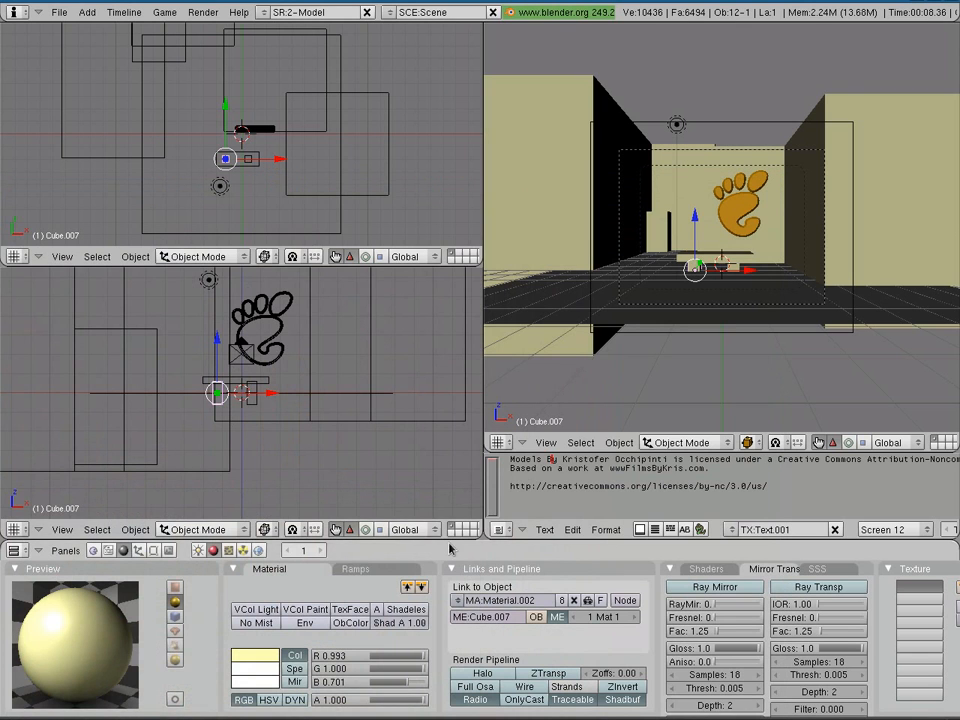
pyautogui.moveTo(378, 197)
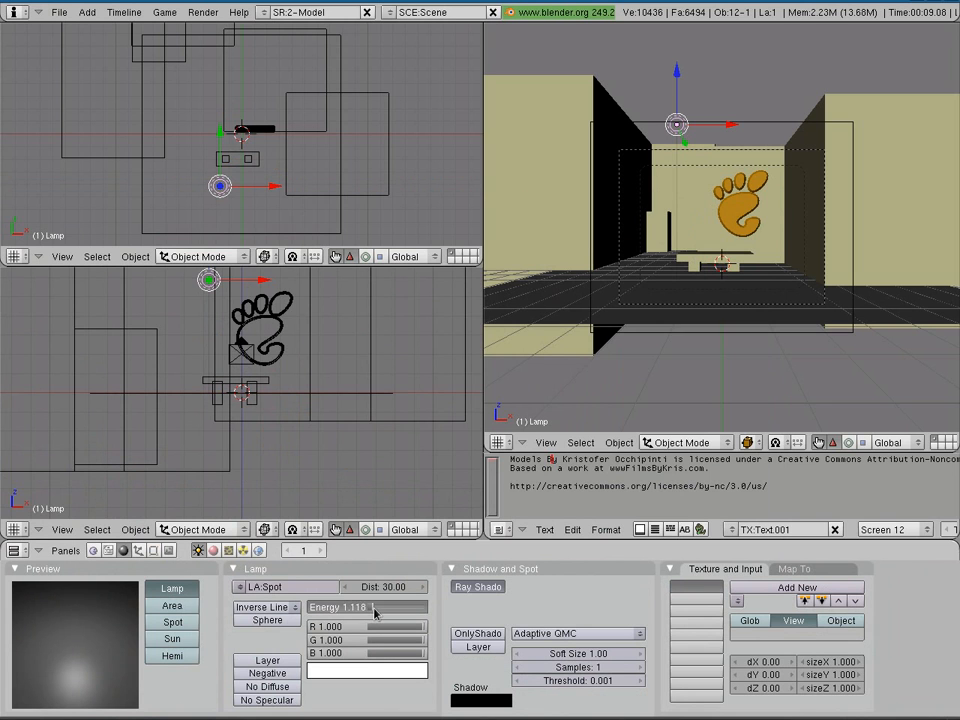
# - Raise the lamp's Energy and make the walls off-white, then close the test render
pyautogui.moveTo(340, 607); pyautogui.dragTo(365, 607)
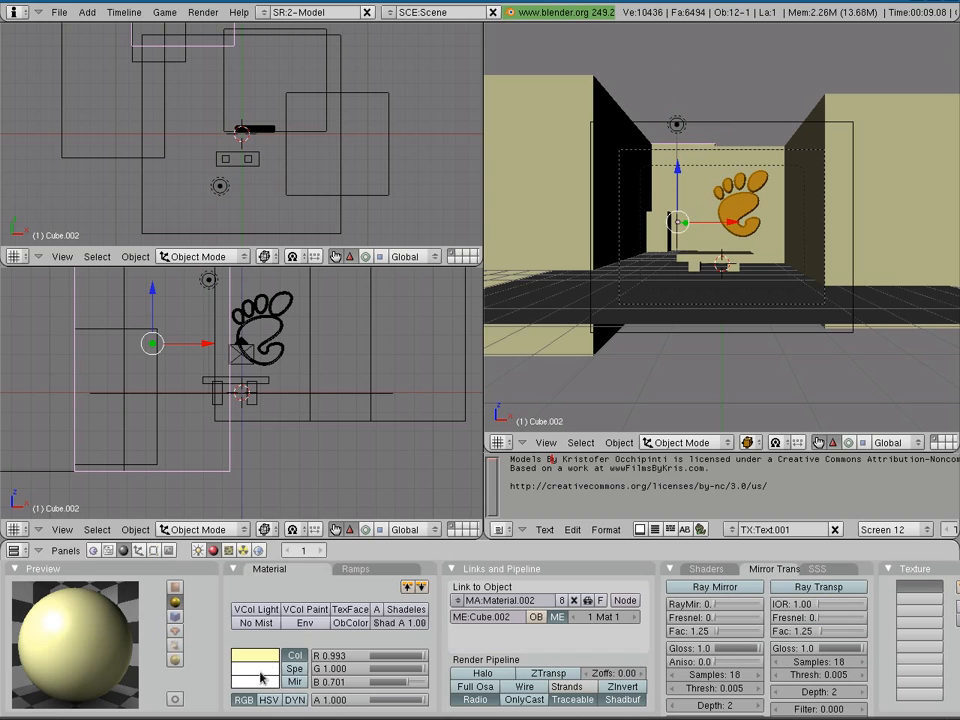
pyautogui.click(255, 656)
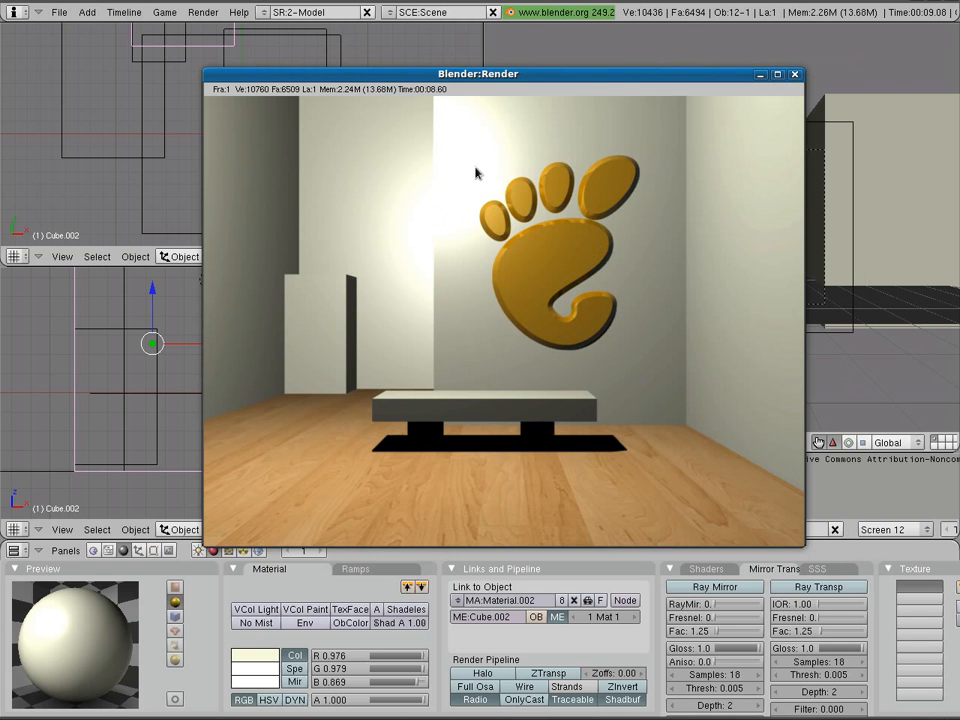
pyautogui.click(795, 73)
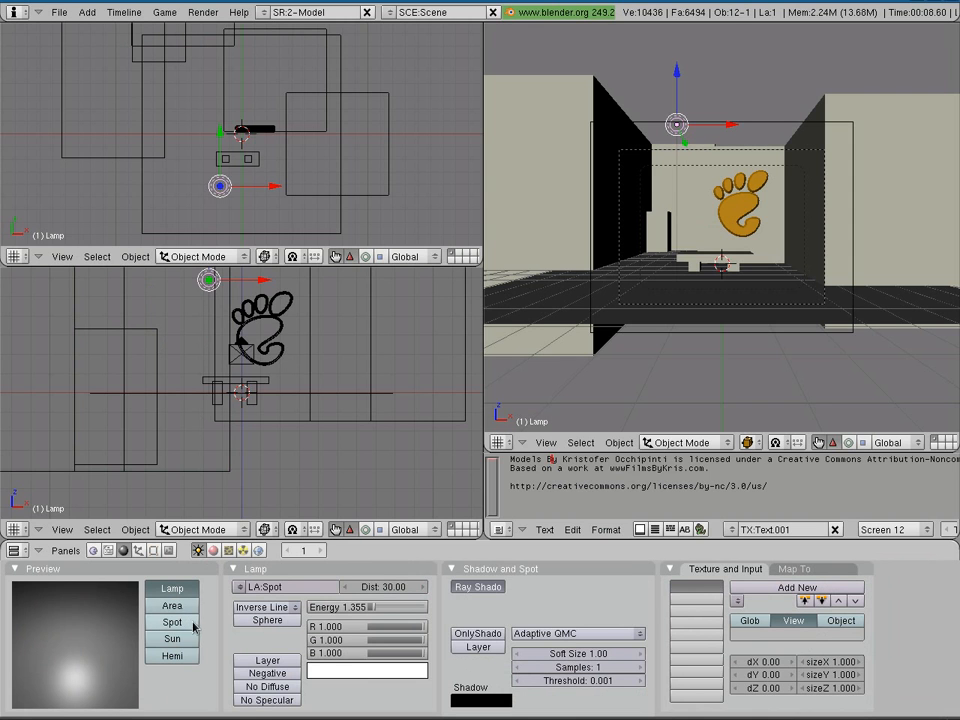
# - Switch the lamp to Spot, re-aim it over the bench, and check with F12 renders
pyautogui.click(171, 622)
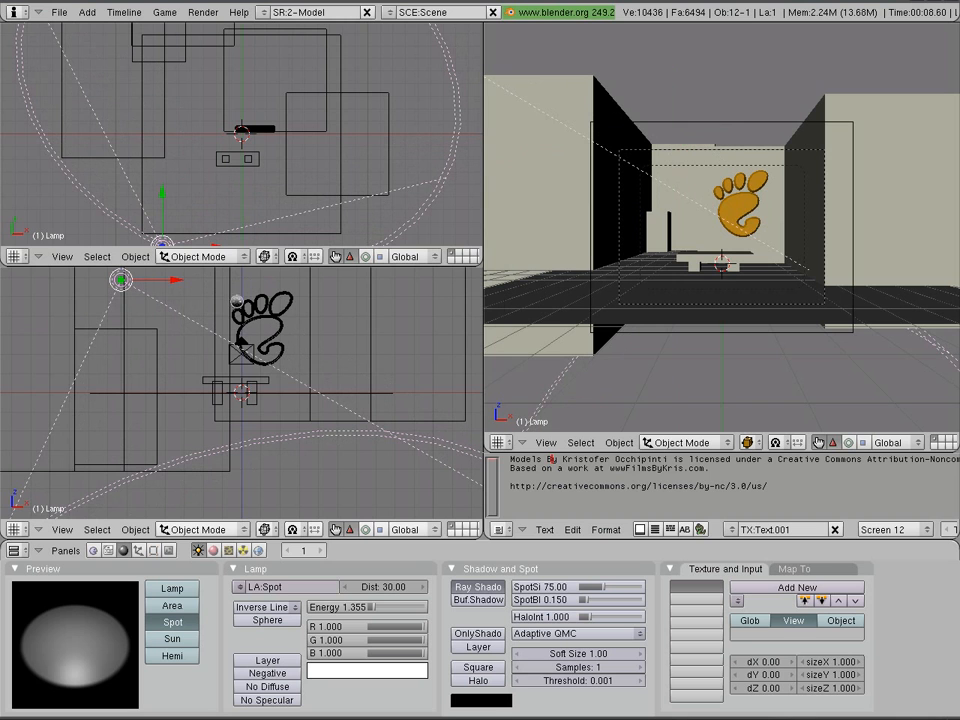
pyautogui.press('F12')
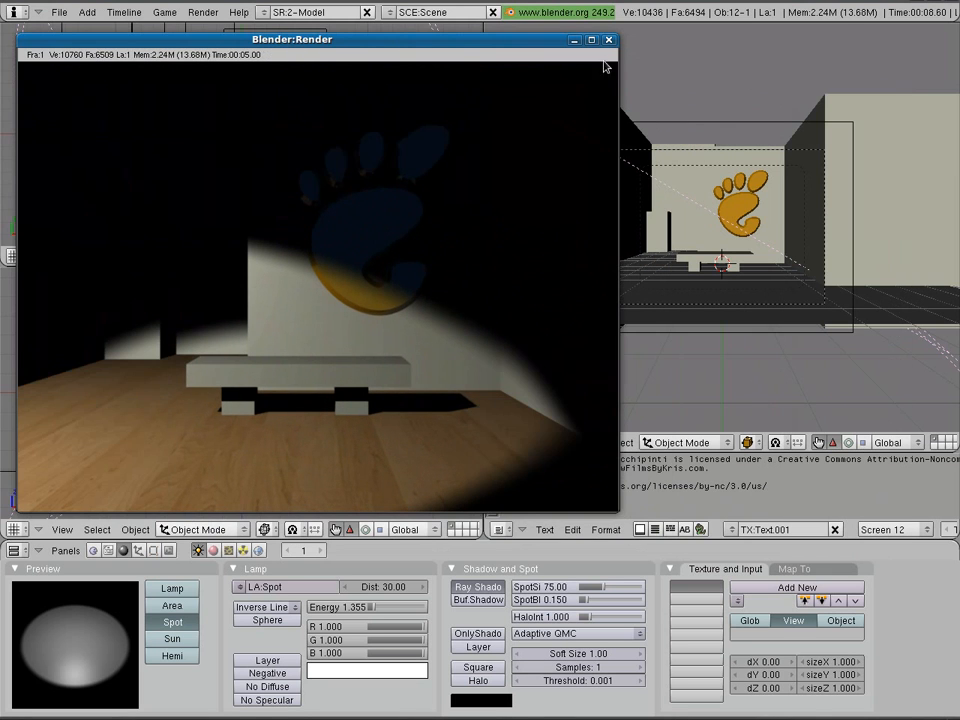
pyautogui.click(608, 39)
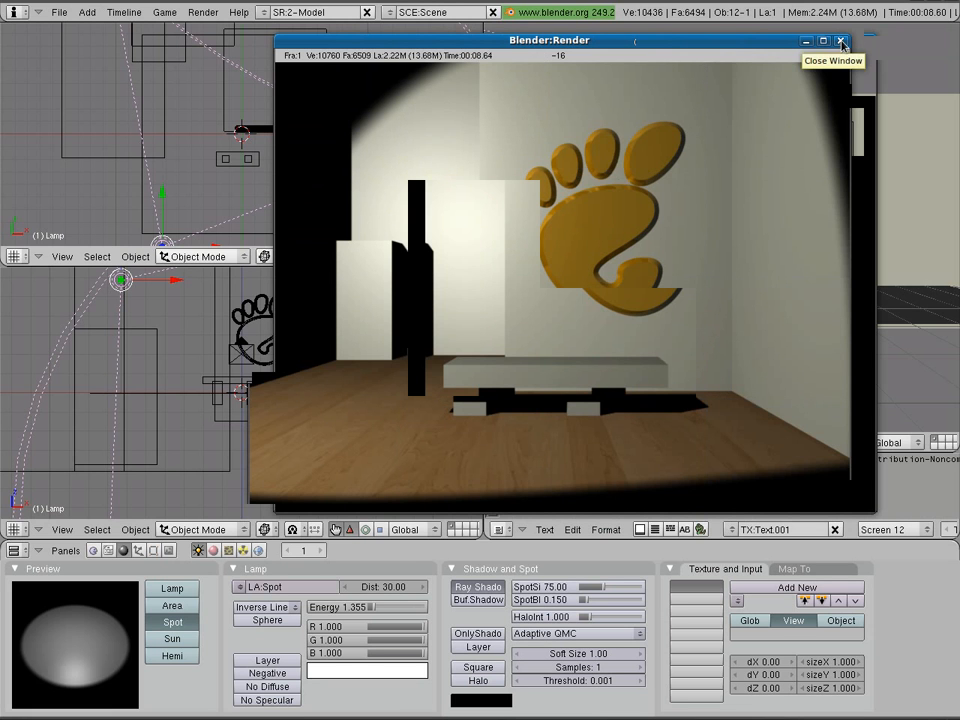
pyautogui.click(841, 40)
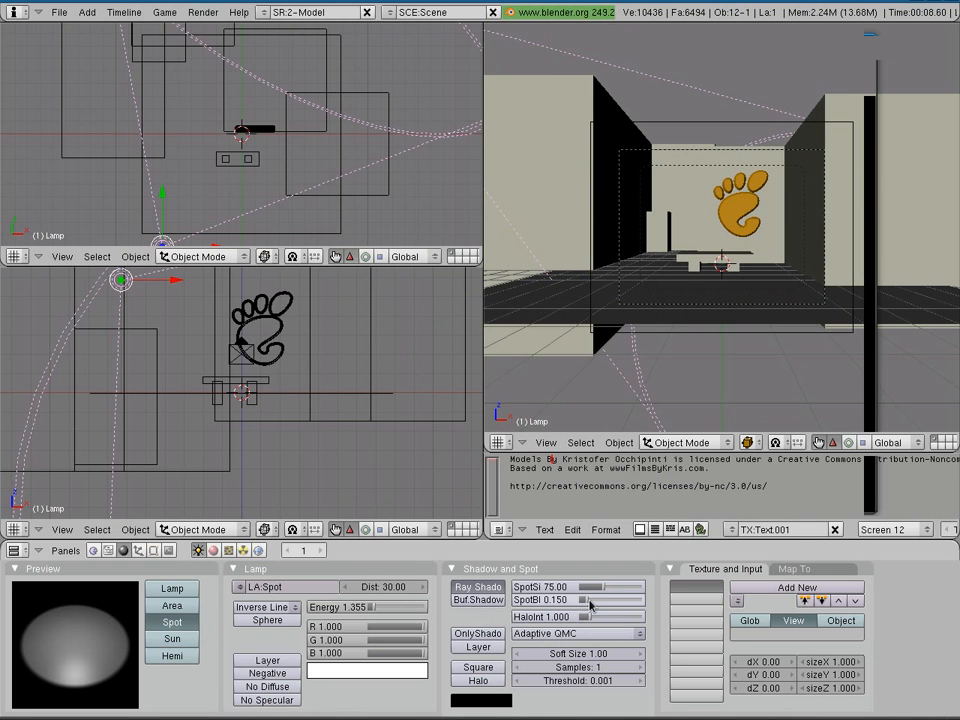
# - Widen SpotSi to about 126 and soften SpotBl to about 0.64, checking the render
pyautogui.moveTo(550, 600); pyautogui.dragTo(610, 600)
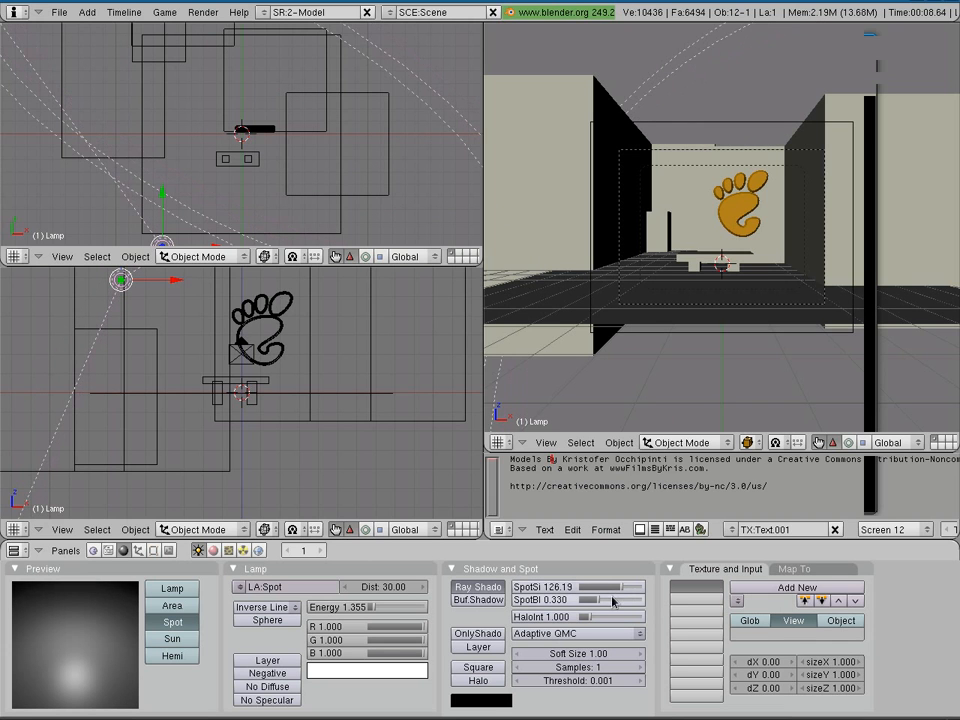
pyautogui.moveTo(550, 600); pyautogui.dragTo(620, 600)
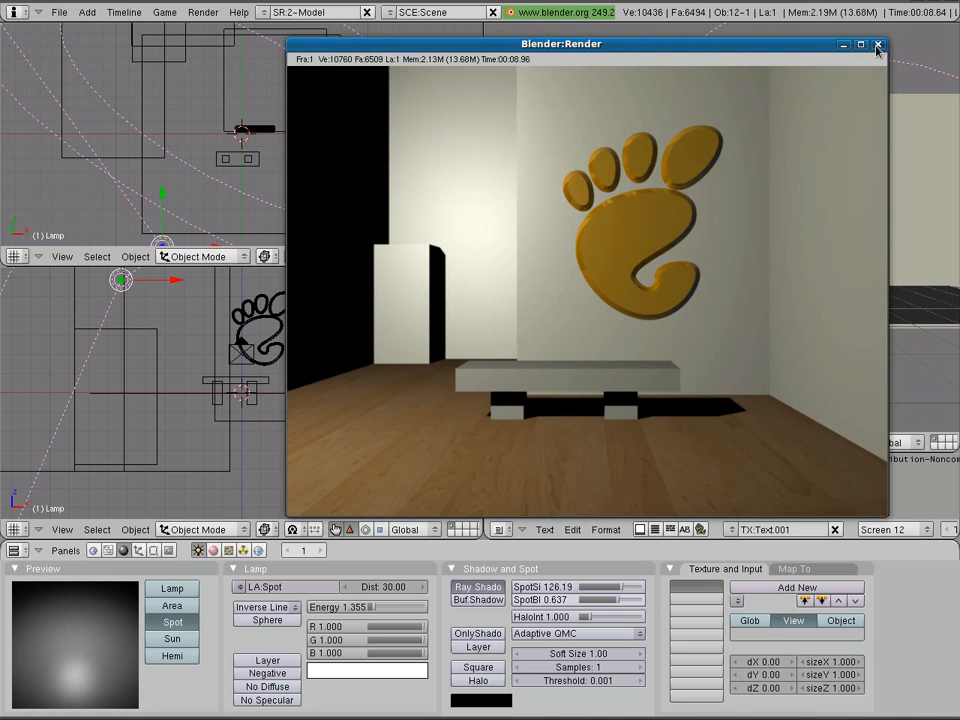
pyautogui.click(877, 46)
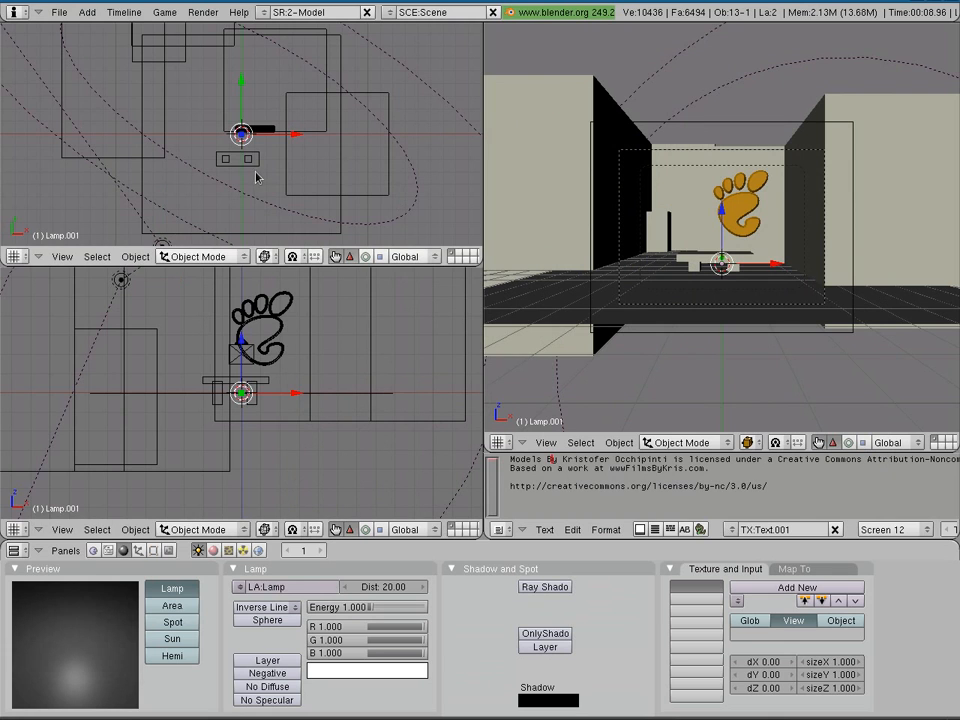
pyautogui.moveTo(347, 567)
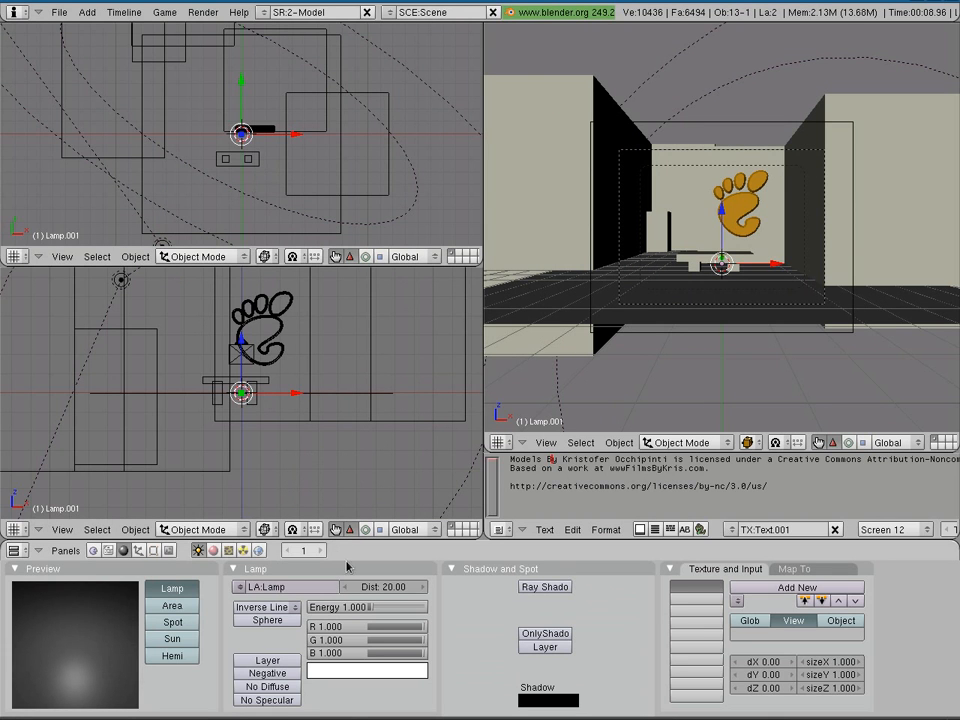
# - Adjust the new Lamp.001 settings before rendering both lights
pyautogui.click(360, 607)
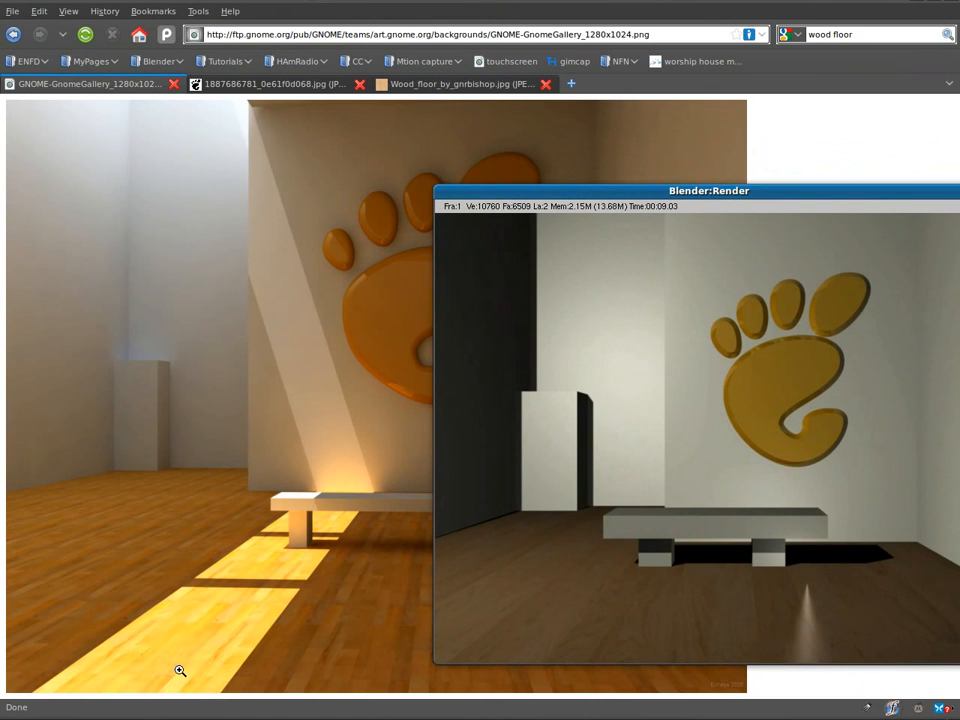
pyautogui.moveTo(262, 572)
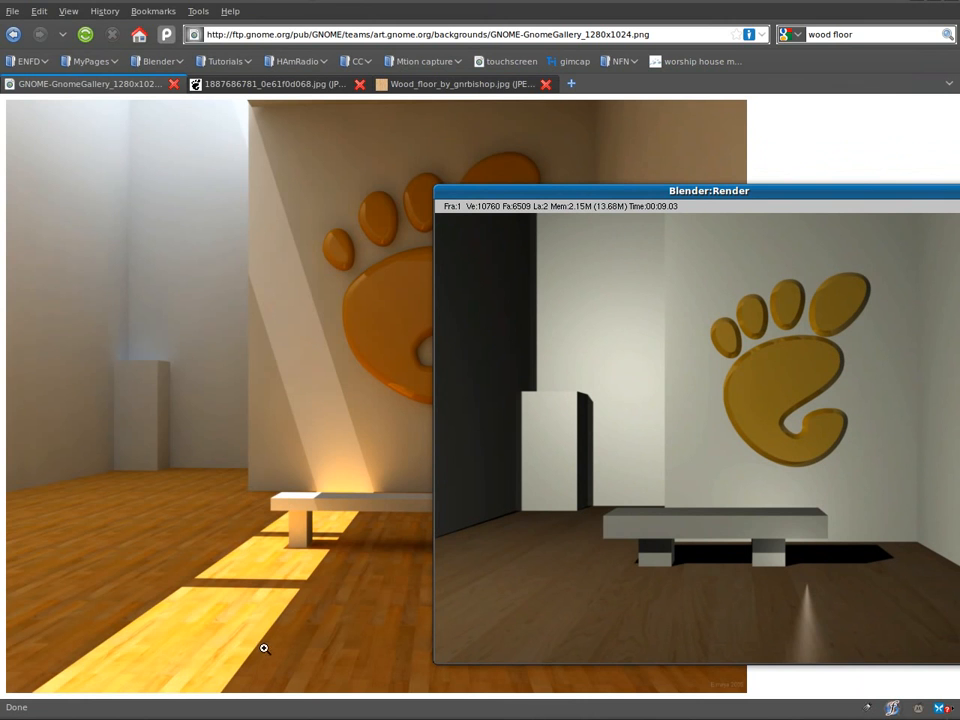
pyautogui.moveTo(805, 377)
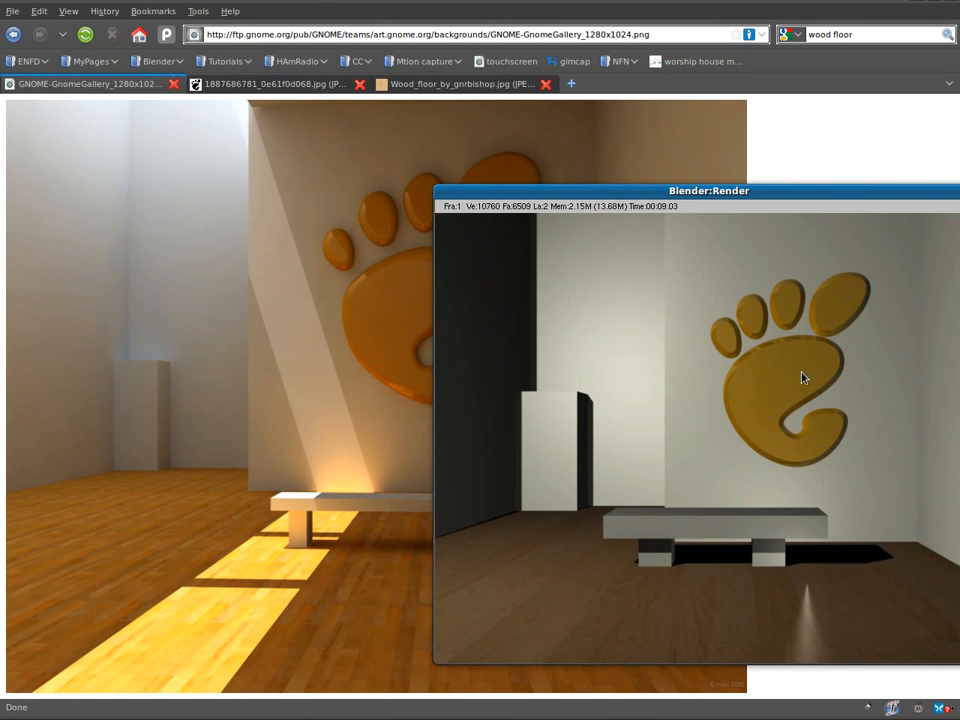
pyautogui.moveTo(753, 377)
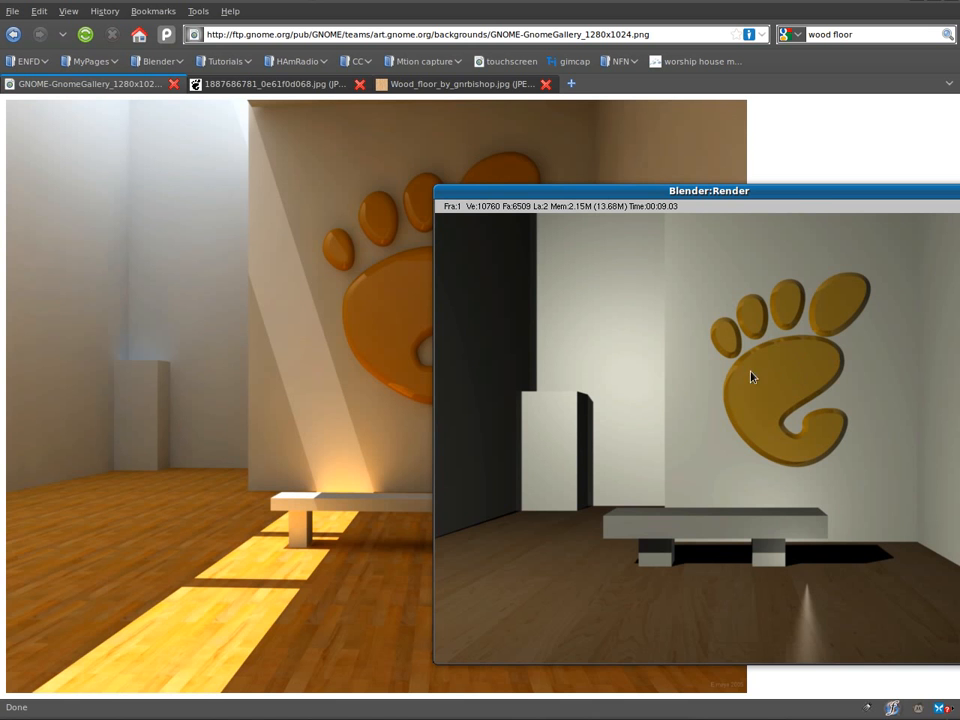
# - Place the two-lamp render beside the GNOME wallpaper, compare, then close it
pyautogui.moveTo(709, 190); pyautogui.dragTo(631, 145)
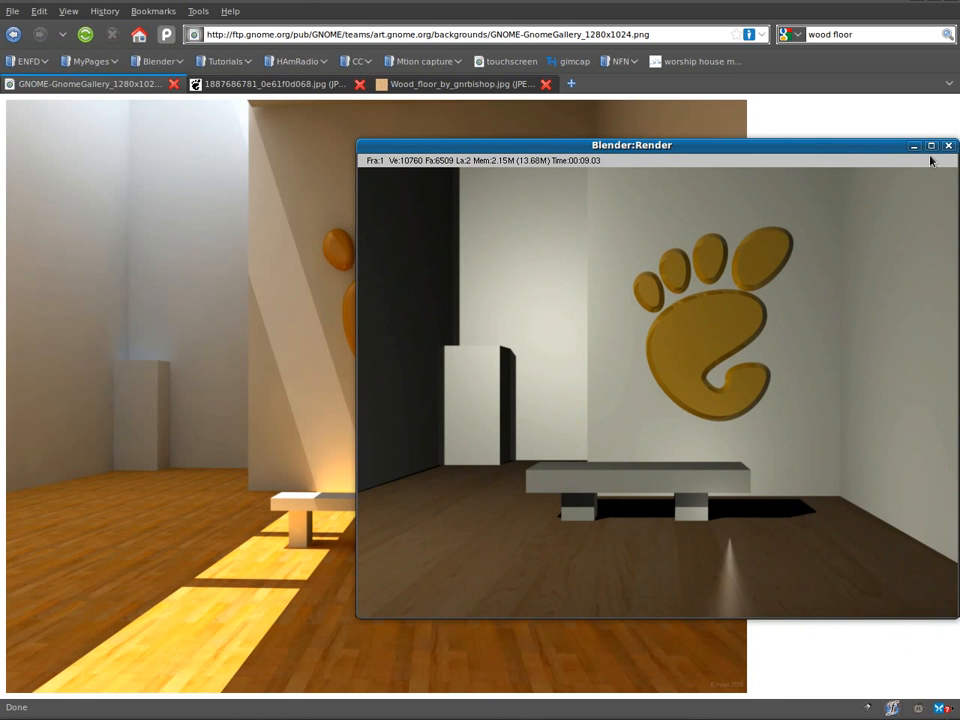
pyautogui.moveTo(950, 146)
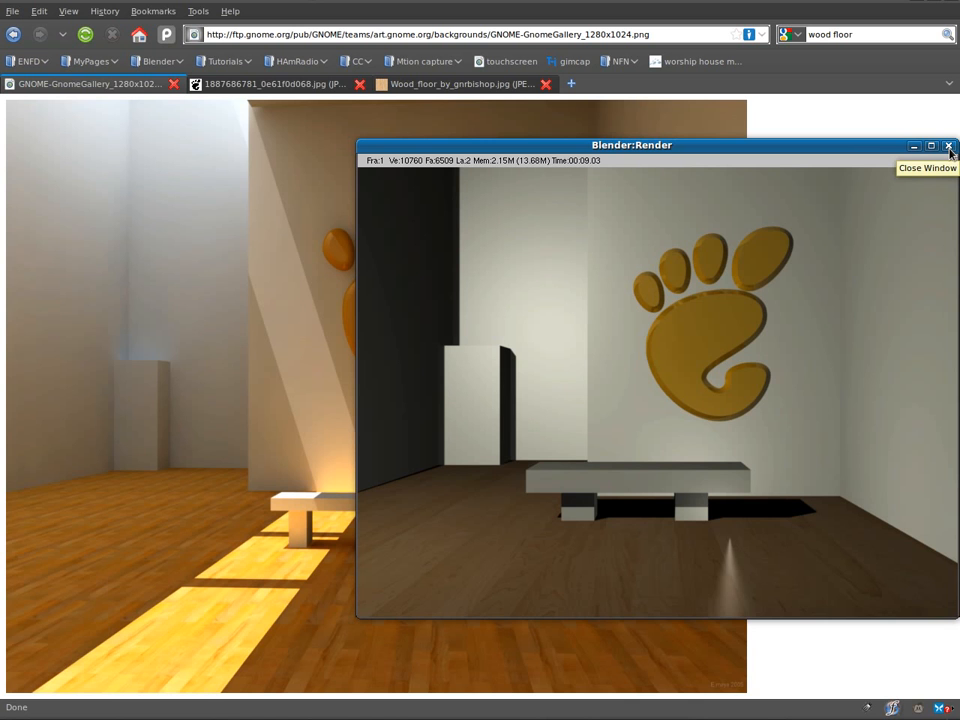
pyautogui.click(949, 146)
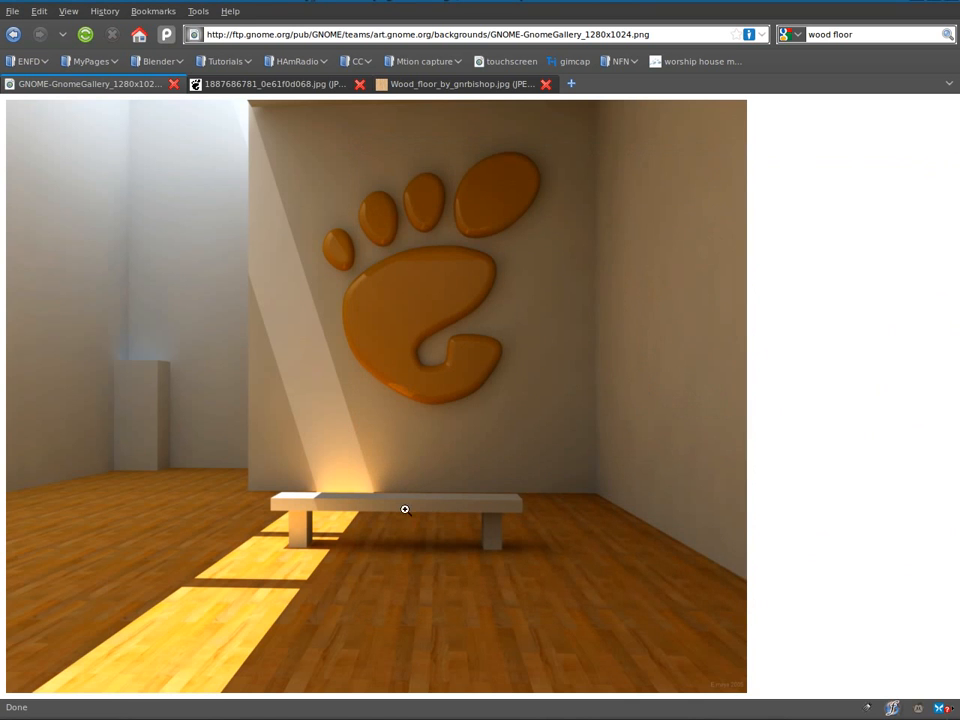
pyautogui.moveTo(405, 488)
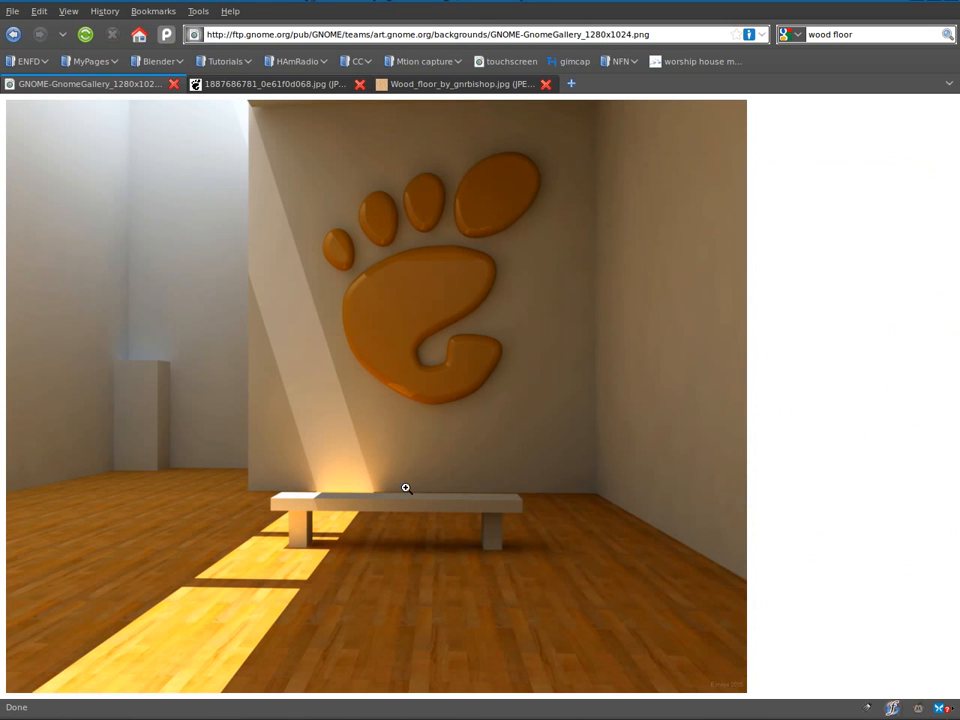
pyautogui.moveTo(837, 243)
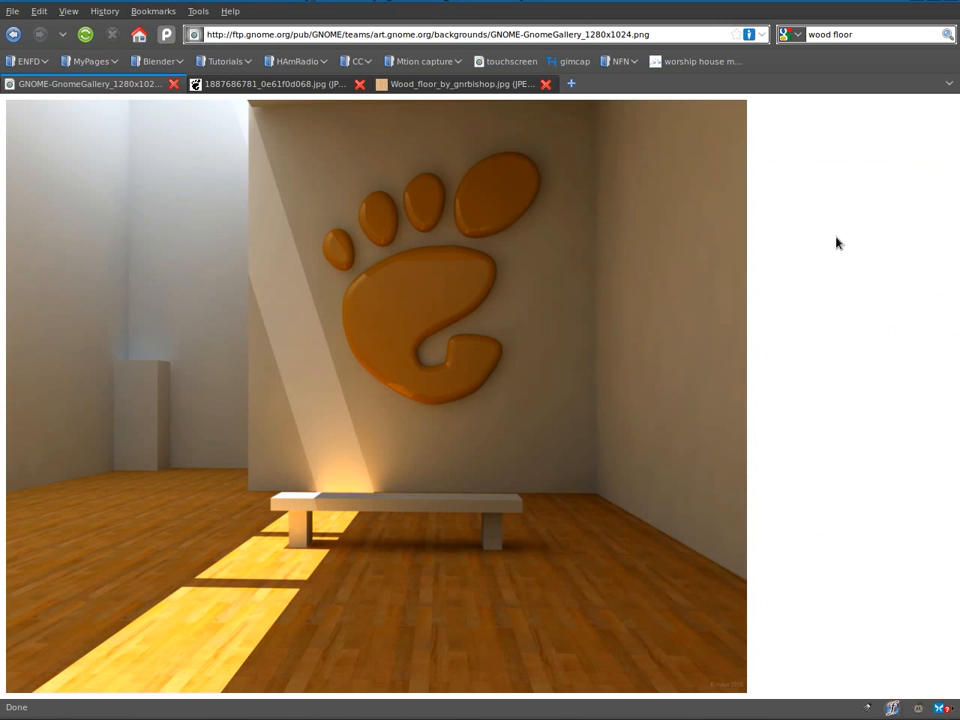
pyautogui.moveTo(862, 188)
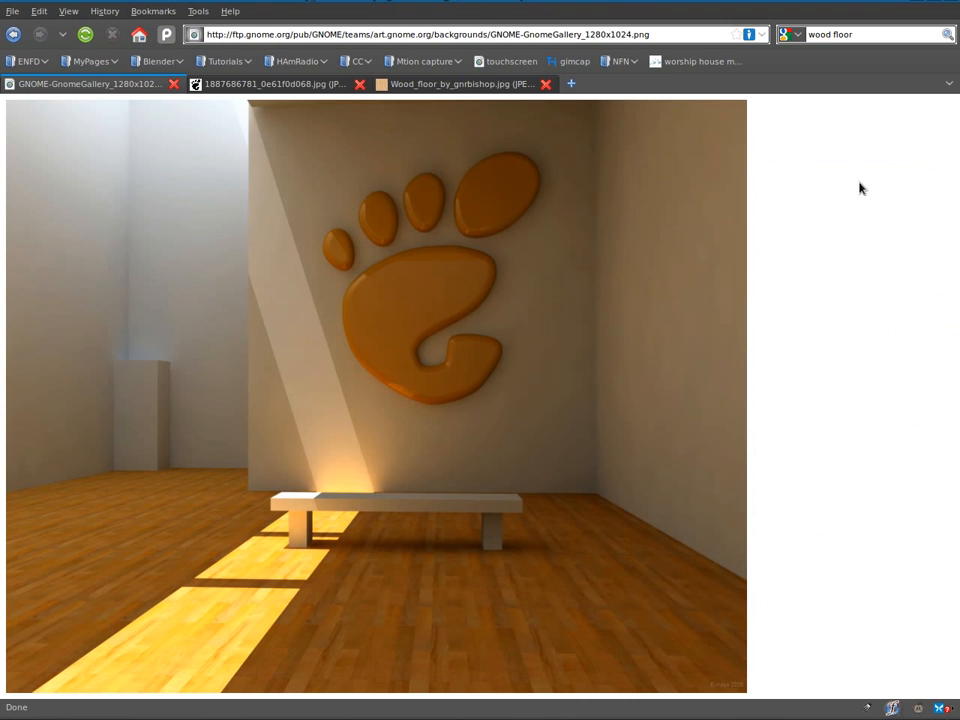